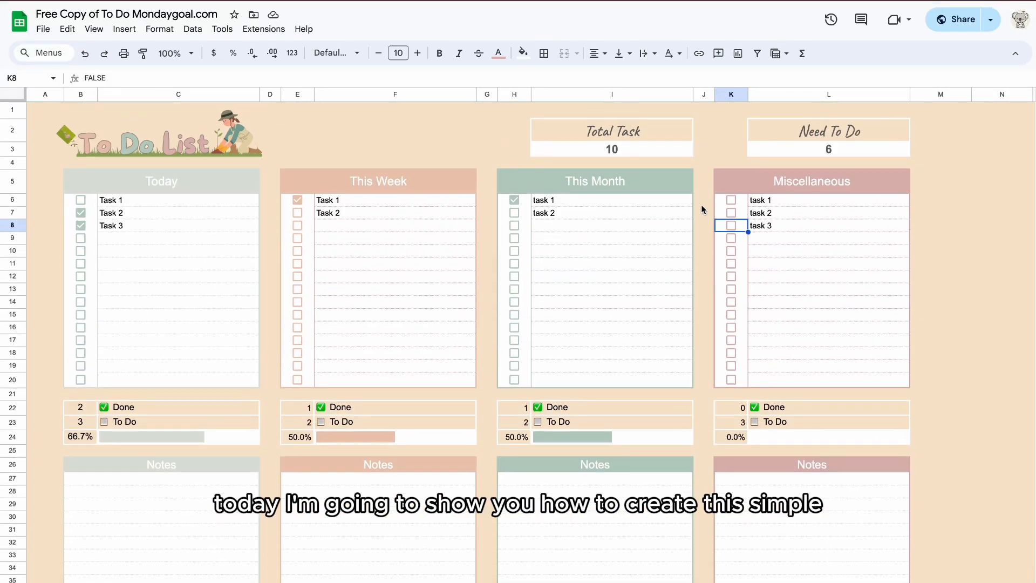
# Step: Switch from the finished to-do template to a new blank spreadsheet
pyautogui.click(79, 212)
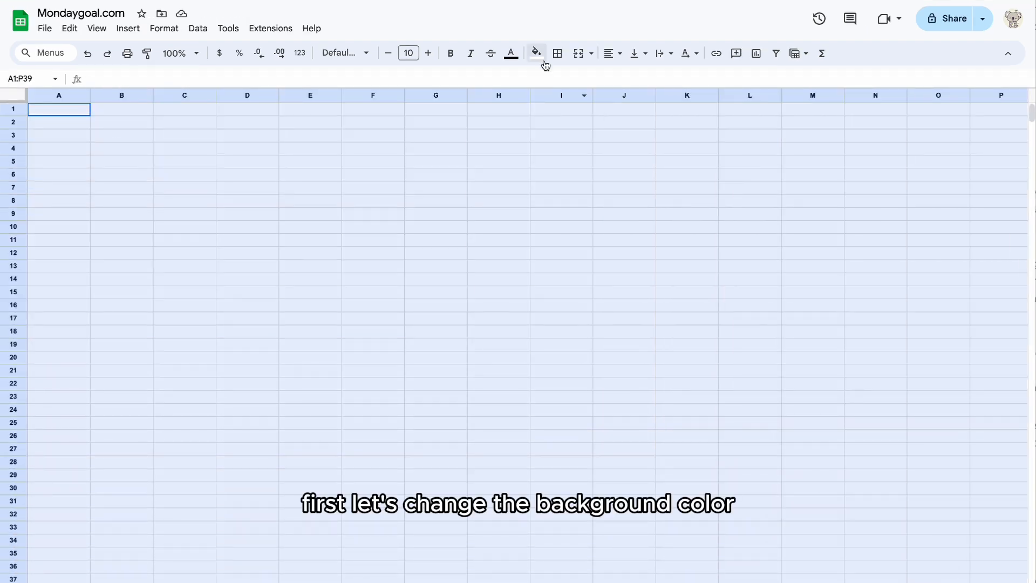
# Step: Fill all cells peach and enter the 'To Do Lists' title in B2
pyautogui.click(532, 53)
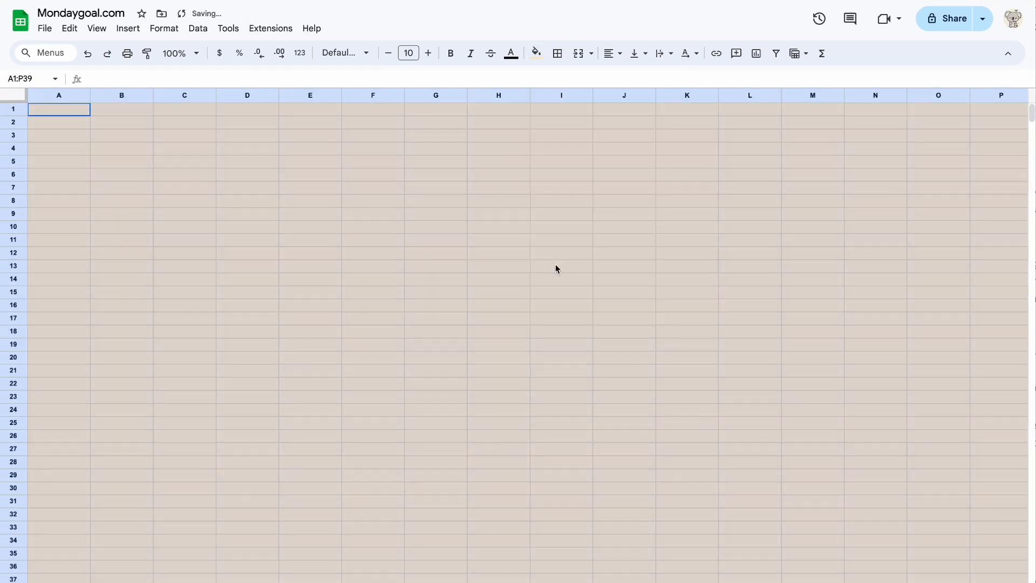
pyautogui.write('To D')
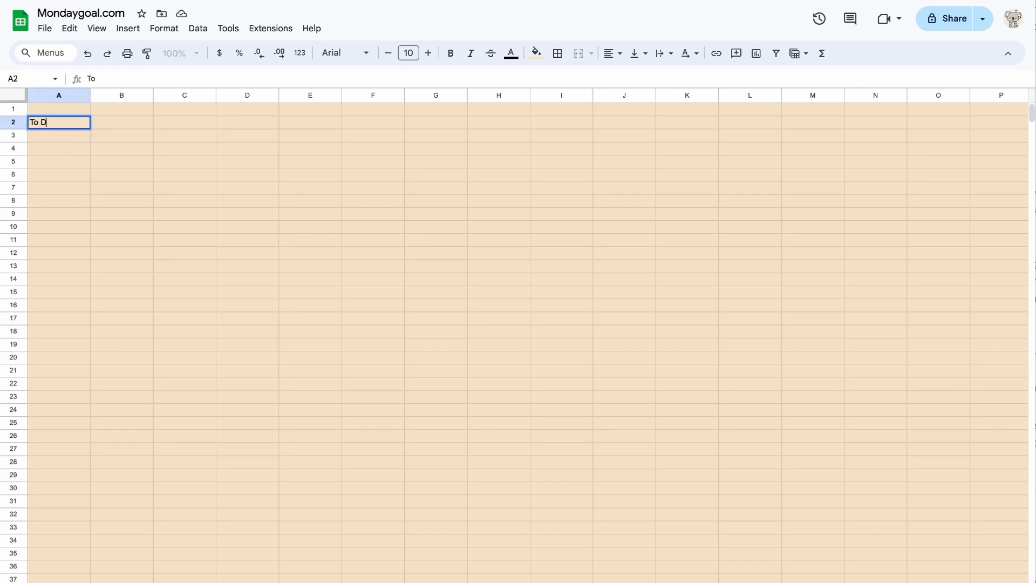
pyautogui.click(510, 54)
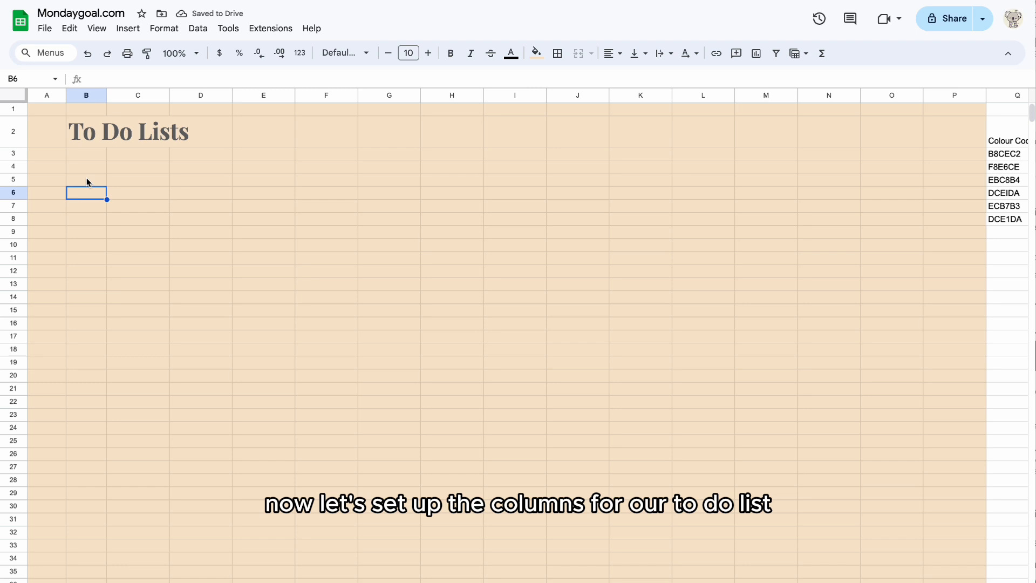
# Step: Merge B5:C5 into the first list's header cell
pyautogui.click(86, 179)
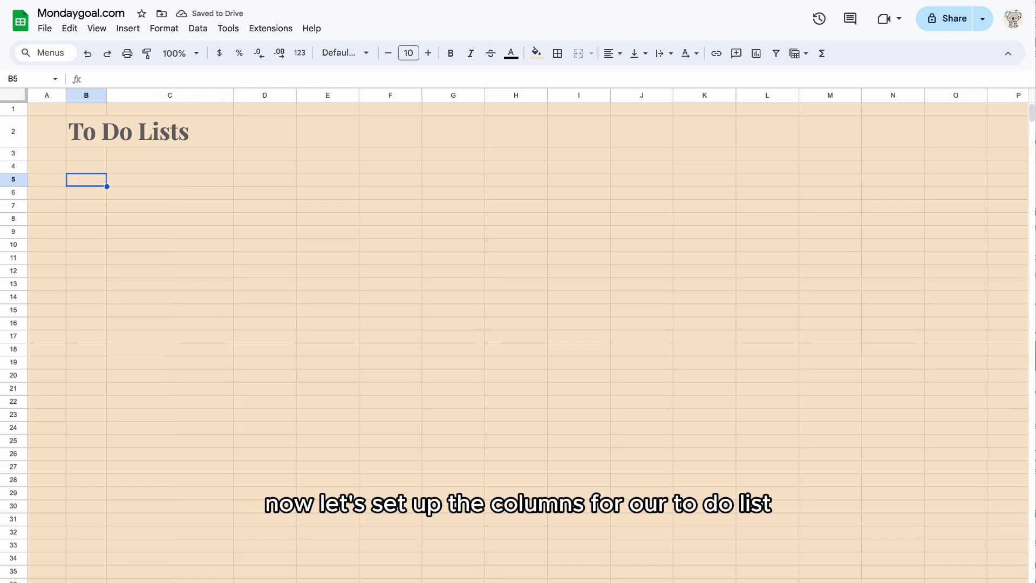
pyautogui.moveTo(85, 180); pyautogui.dragTo(182, 178)
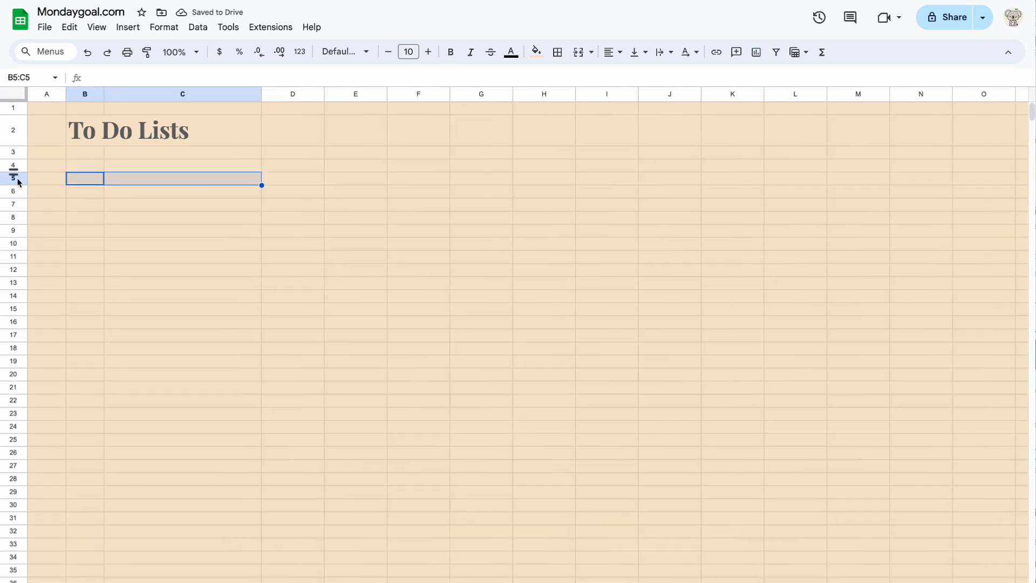
pyautogui.click(84, 203)
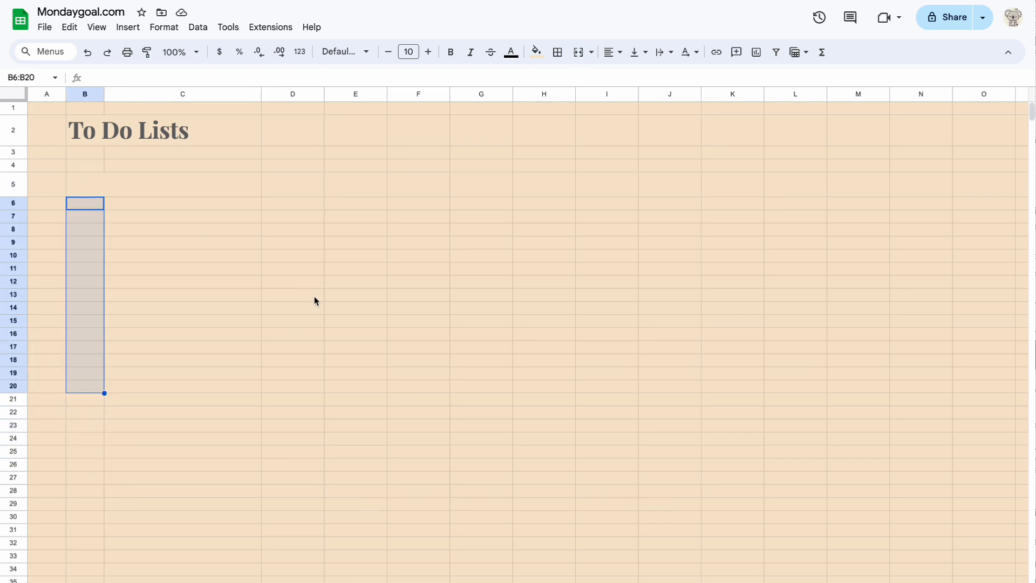
pyautogui.click(163, 27)
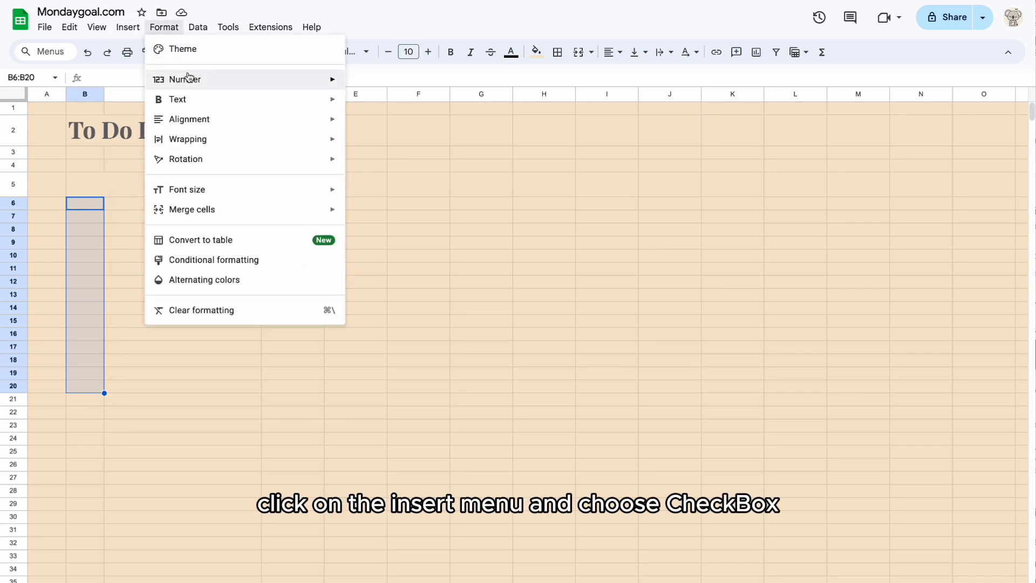
# Step: Add checkboxes to B6:B20, fill the task cells white, and centre the Today header
pyautogui.click(127, 27)
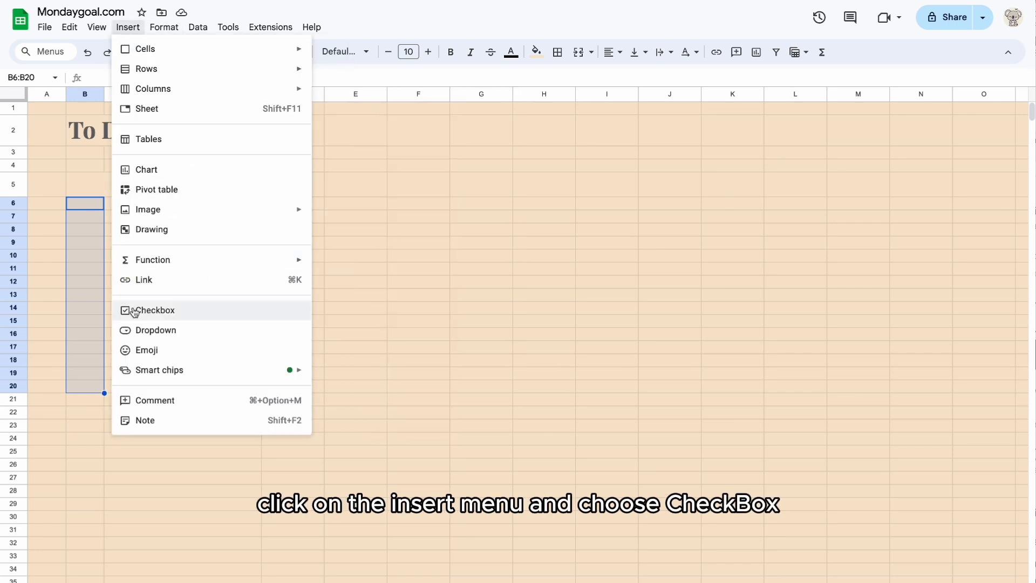
pyautogui.click(153, 310)
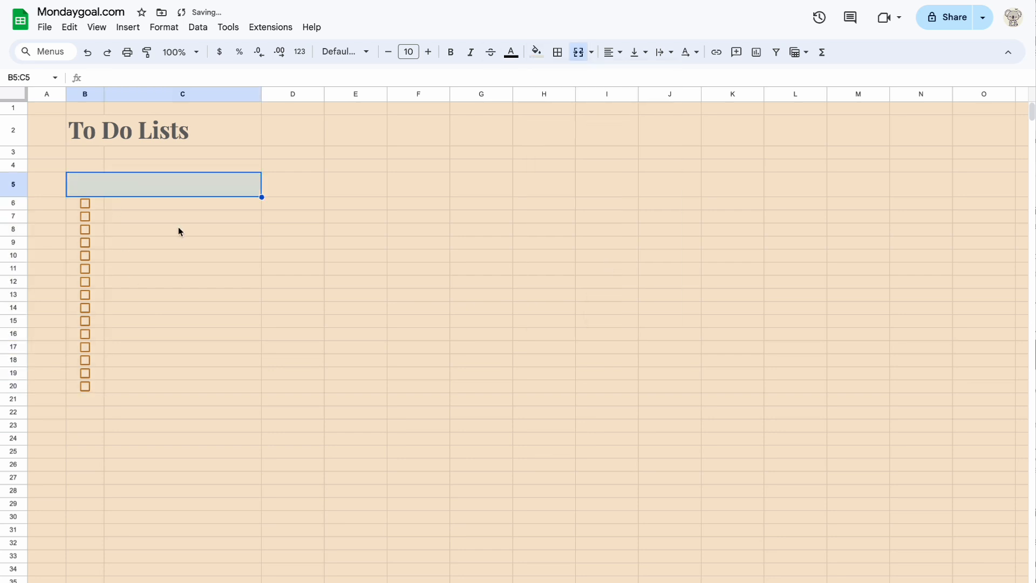
pyautogui.click(532, 52)
pyautogui.write('Today')
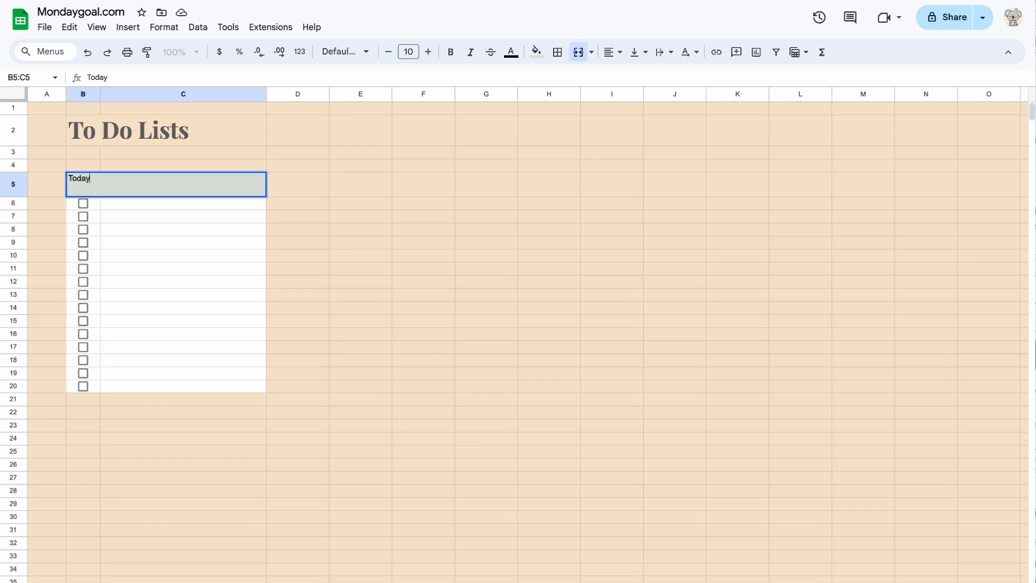
pyautogui.click(633, 53)
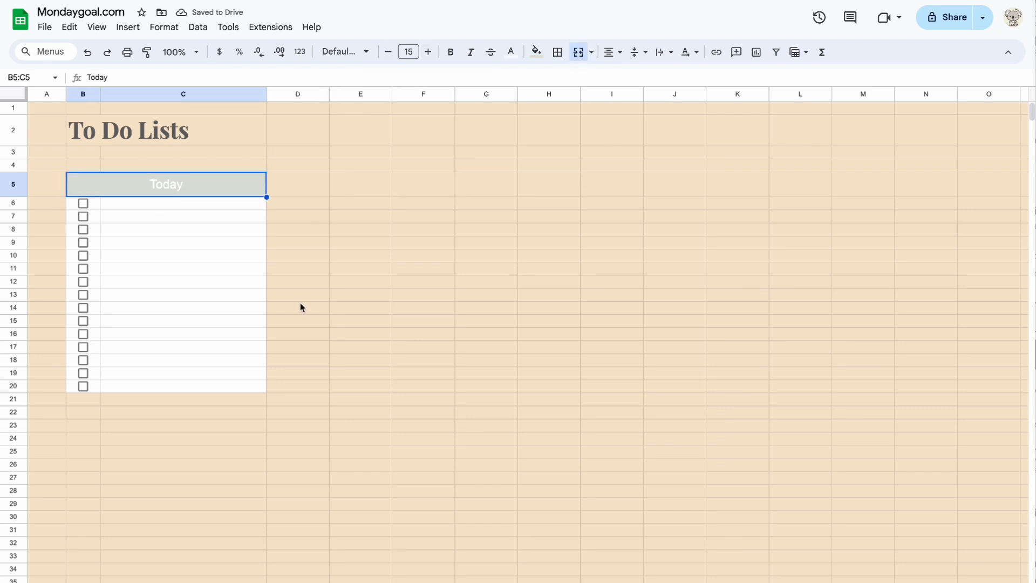
# Step: Paste copies of the Today list to the right of the first list
pyautogui.click(297, 97)
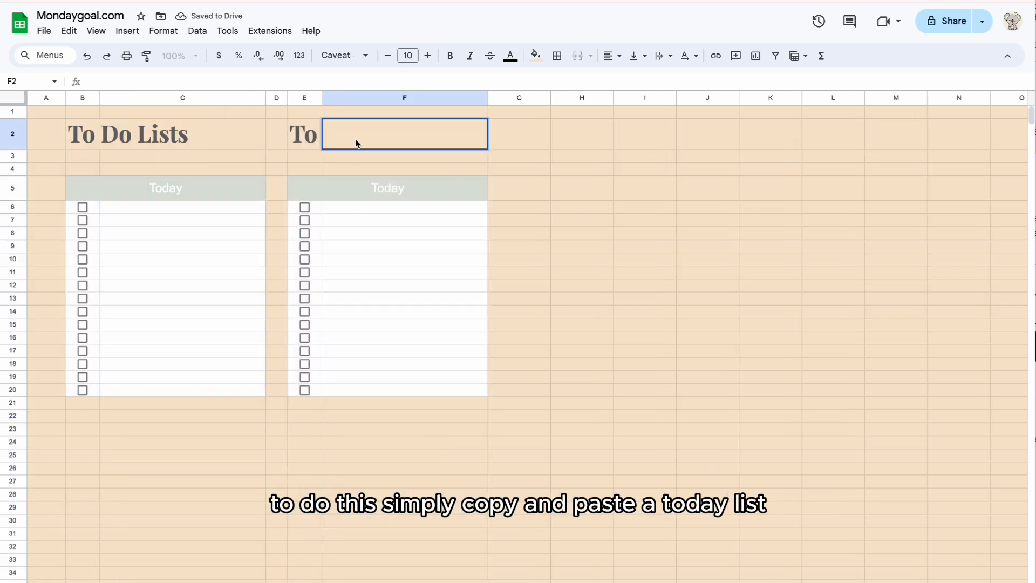
pyautogui.click(644, 298)
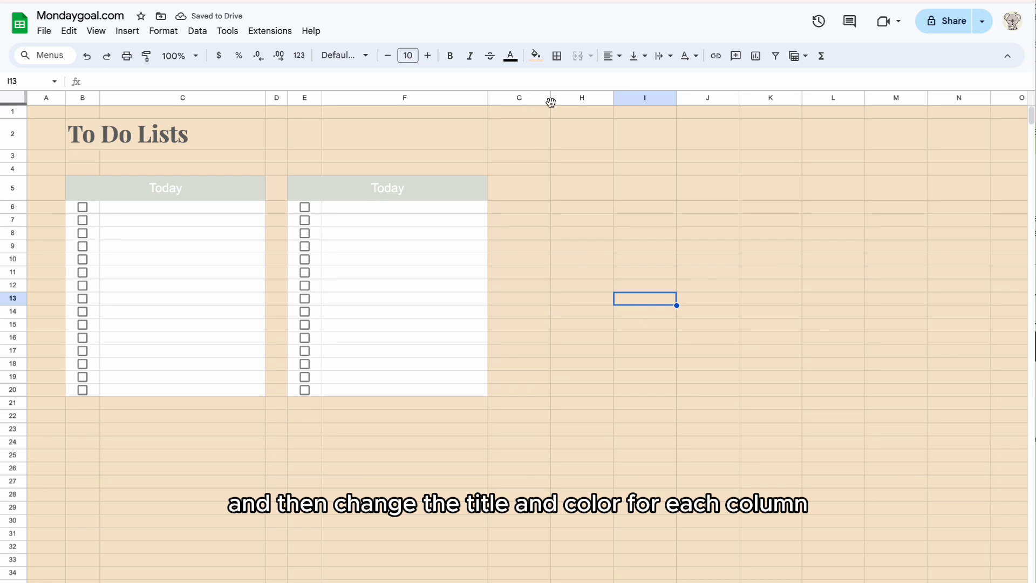
pyautogui.click(276, 98)
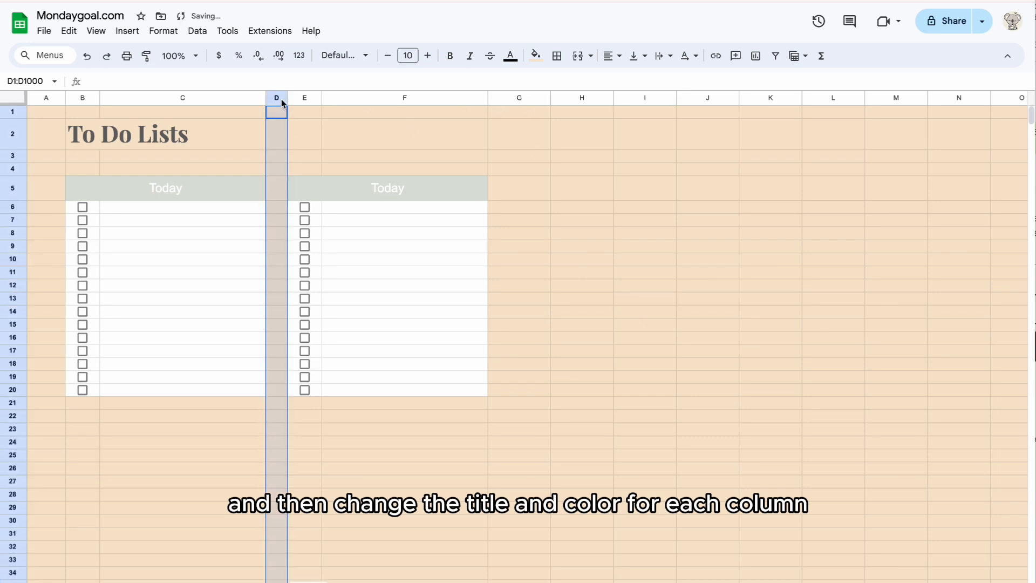
pyautogui.click(404, 410)
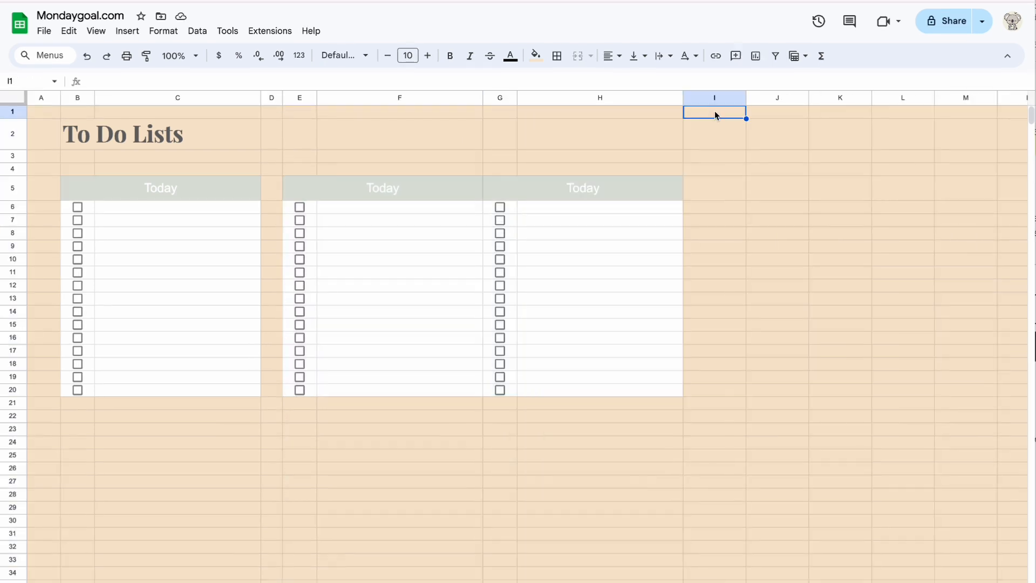
# Step: Insert a spacer column after D and rename the headers through Miscellaneous
pyautogui.rightClick(271, 97)
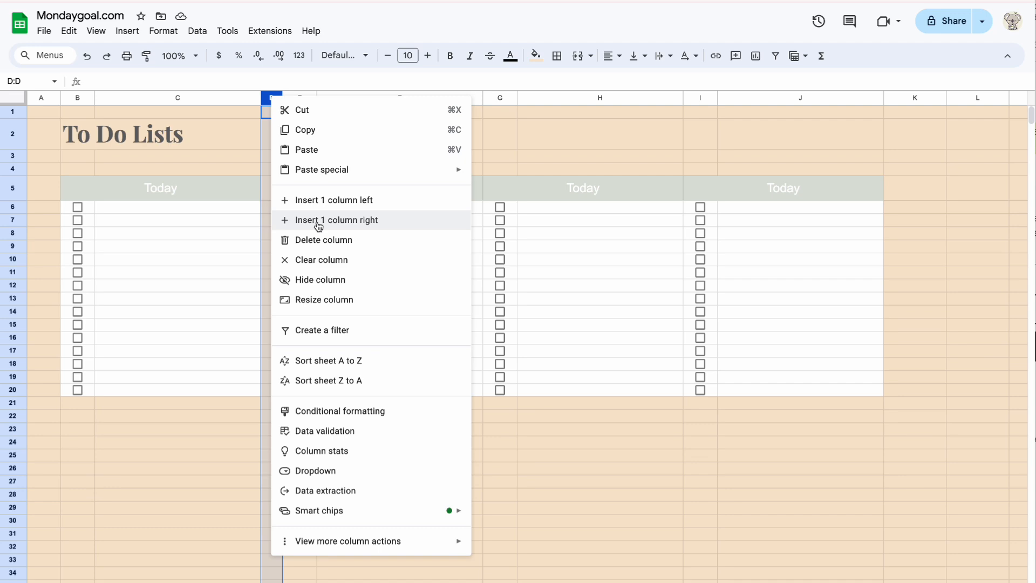
pyautogui.click(337, 220)
pyautogui.write('Miscellaneous')
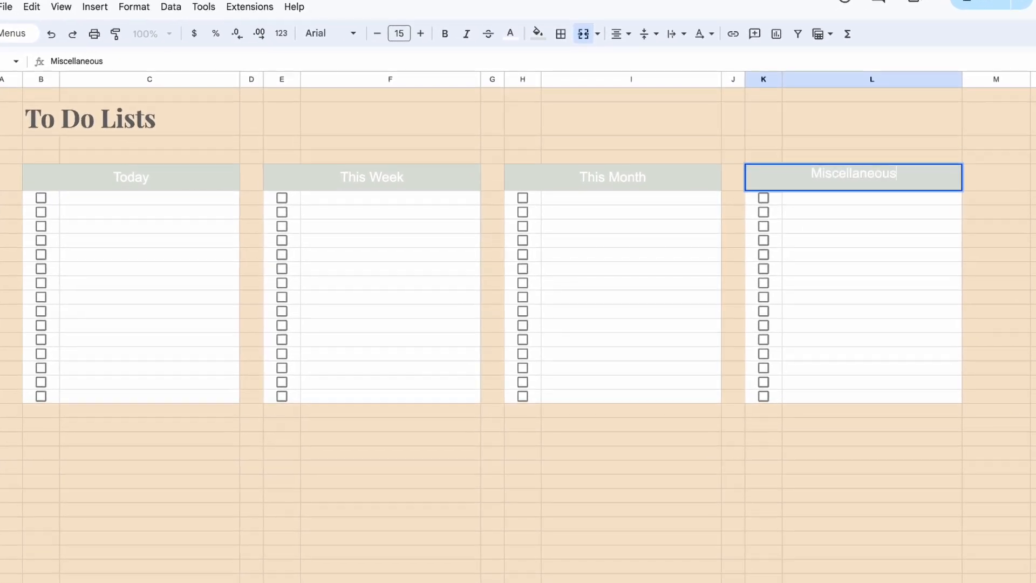
pyautogui.click(537, 33)
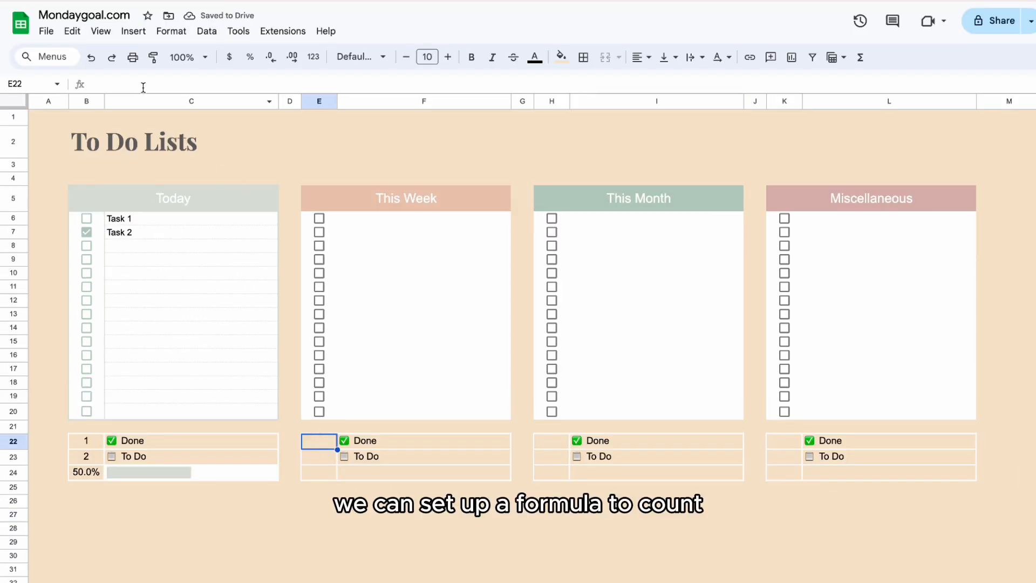
# Step: Enter =COUNTIF(E6:E20, TRUE) in E22 to tally This Week's ticked boxes
pyautogui.write('=')
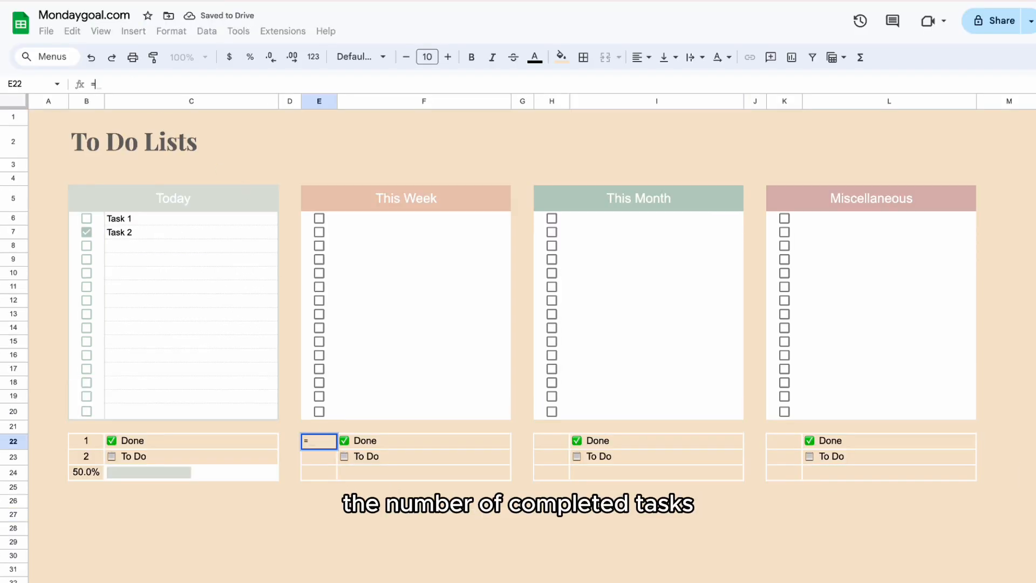
pyautogui.write('count')
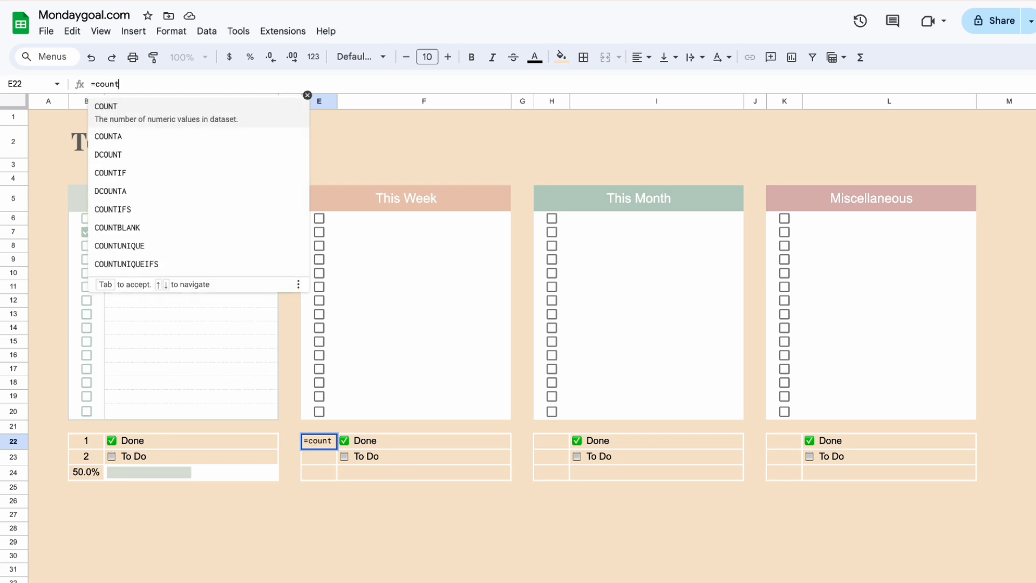
pyautogui.write('if')
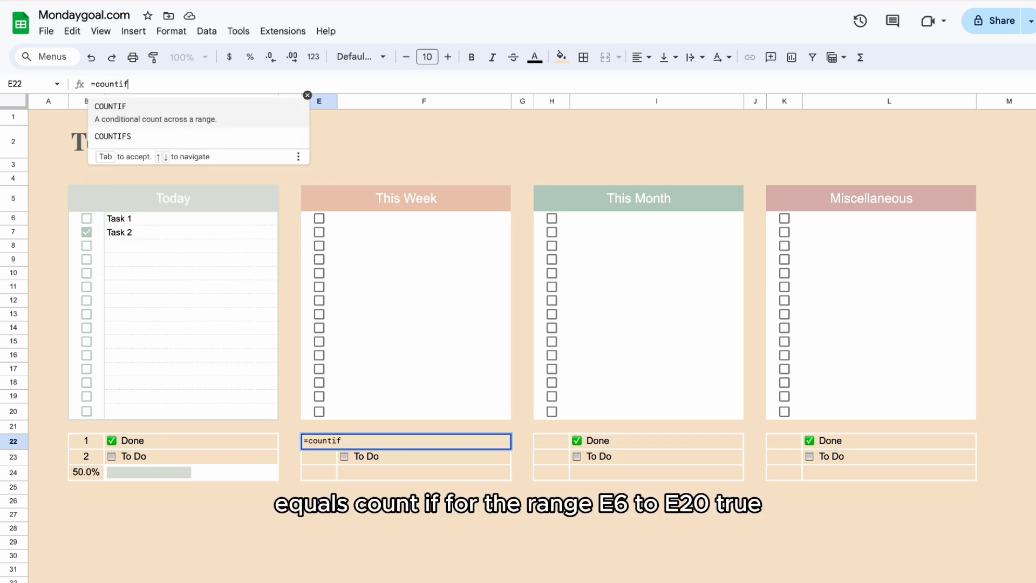
pyautogui.write('(E6:E20')
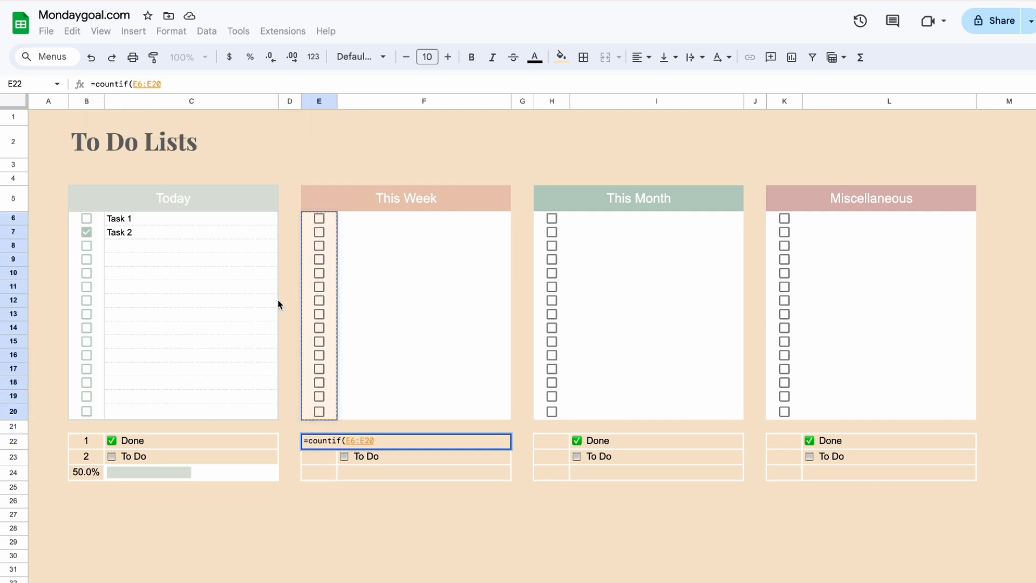
pyautogui.write(',')
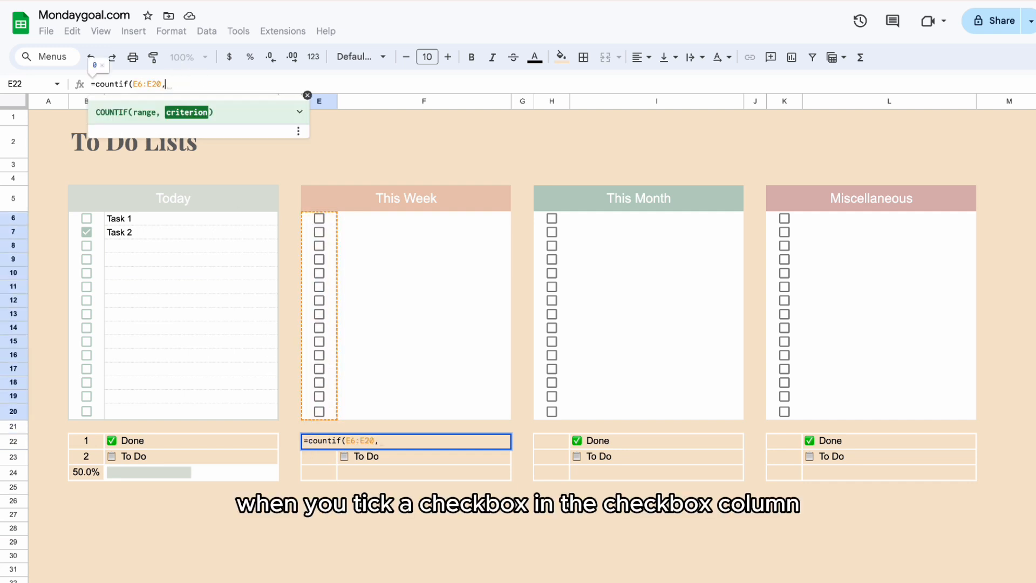
pyautogui.write('true')
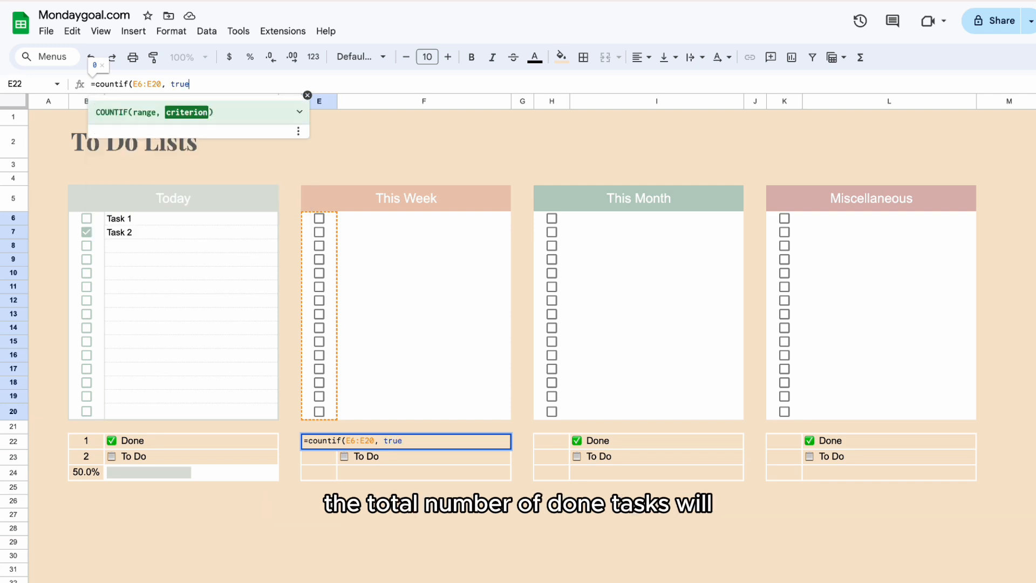
pyautogui.write(')')
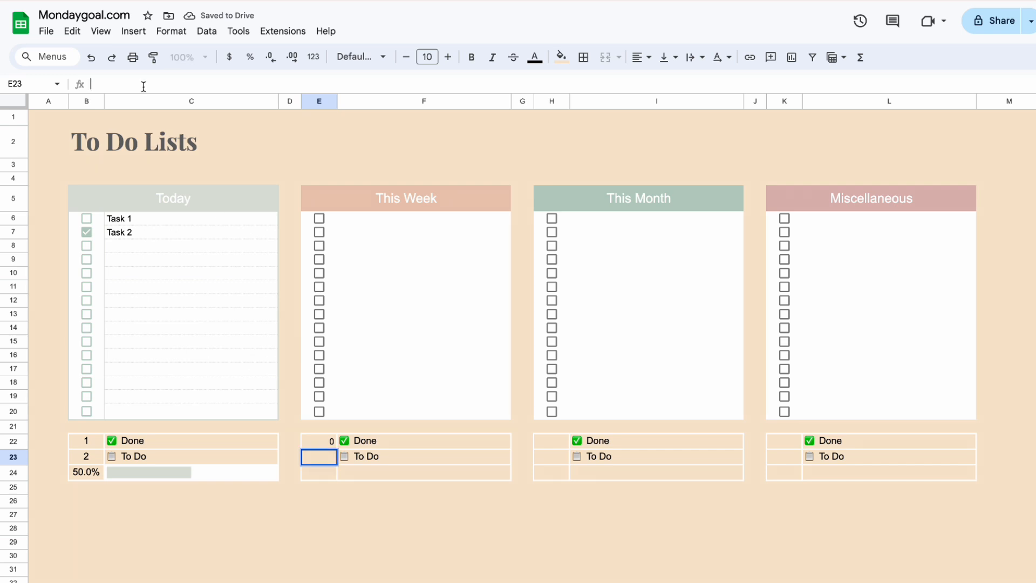
# Step: Enter =countif(F6:F20,"<>") in E23 to count filled This Week tasks
pyautogui.write('=countif(F6:F20')
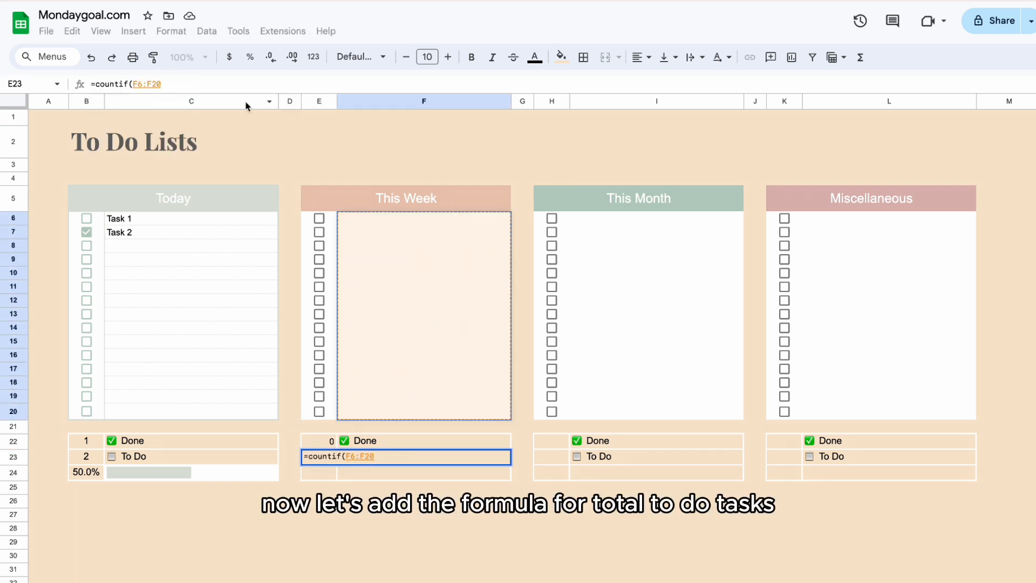
pyautogui.write(',')
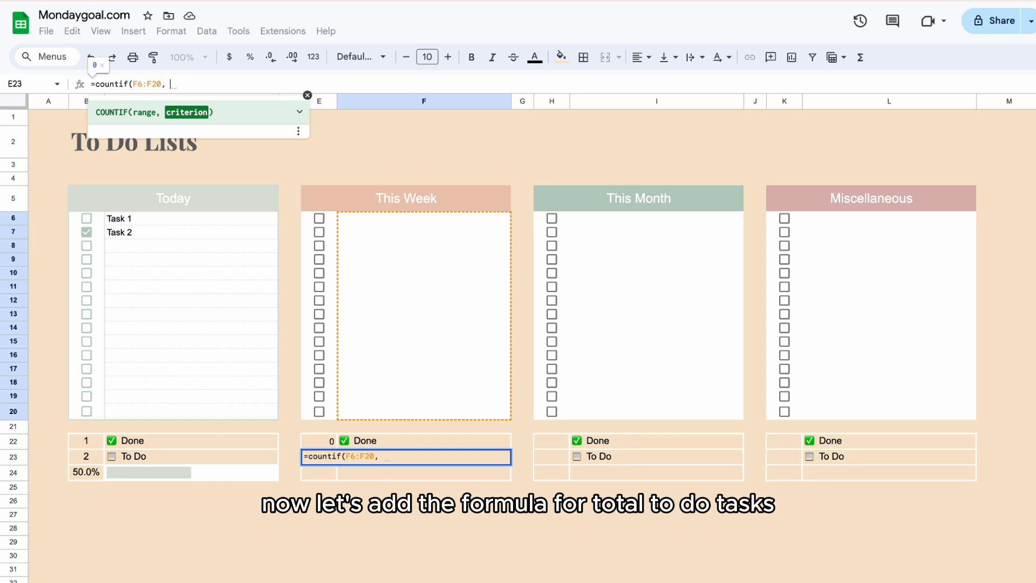
pyautogui.write('"')
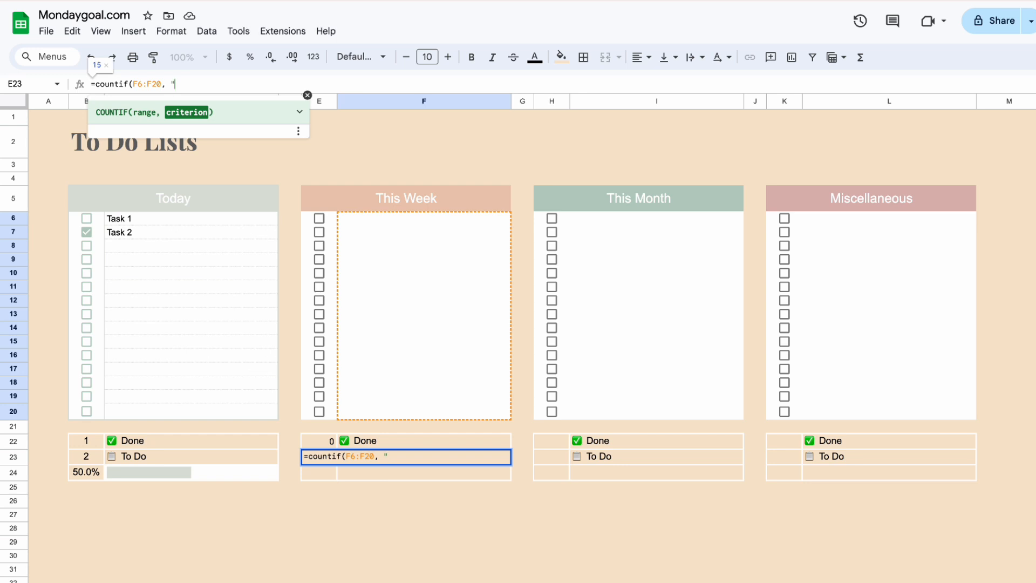
pyautogui.write('<>')
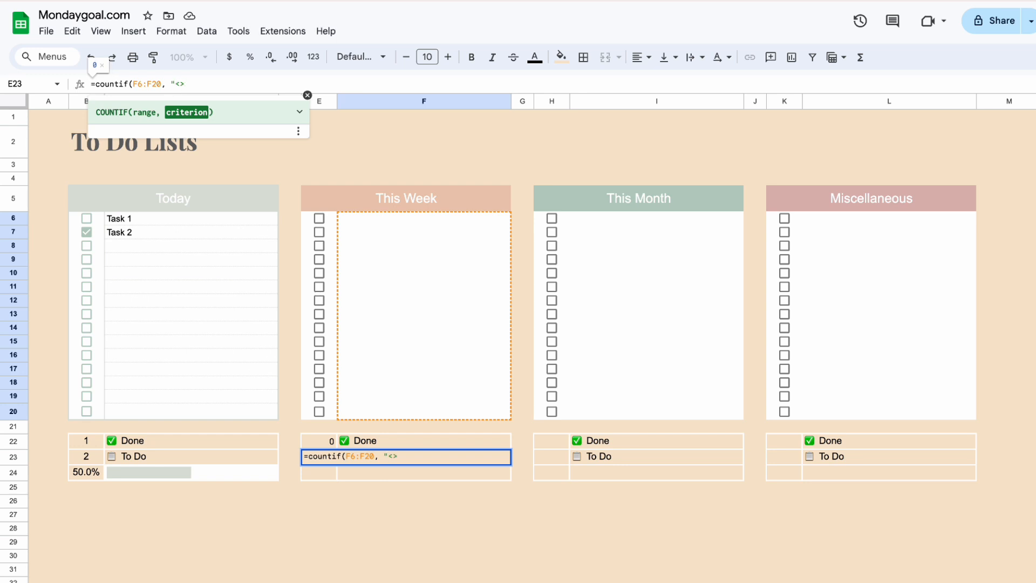
pyautogui.write('")')
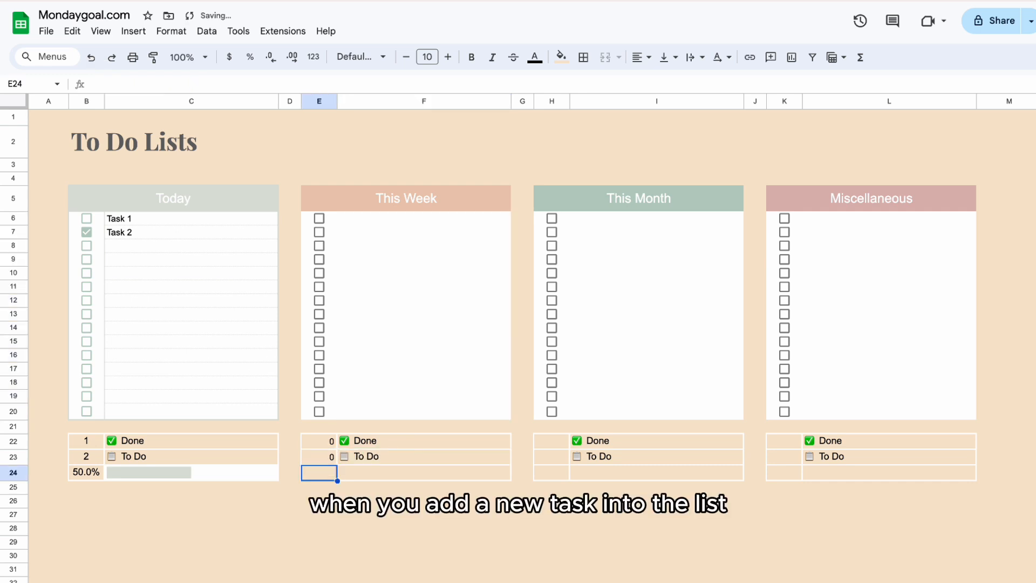
# Step: Type Task 1 and Task 2 into F6 and F7
pyautogui.click(424, 218)
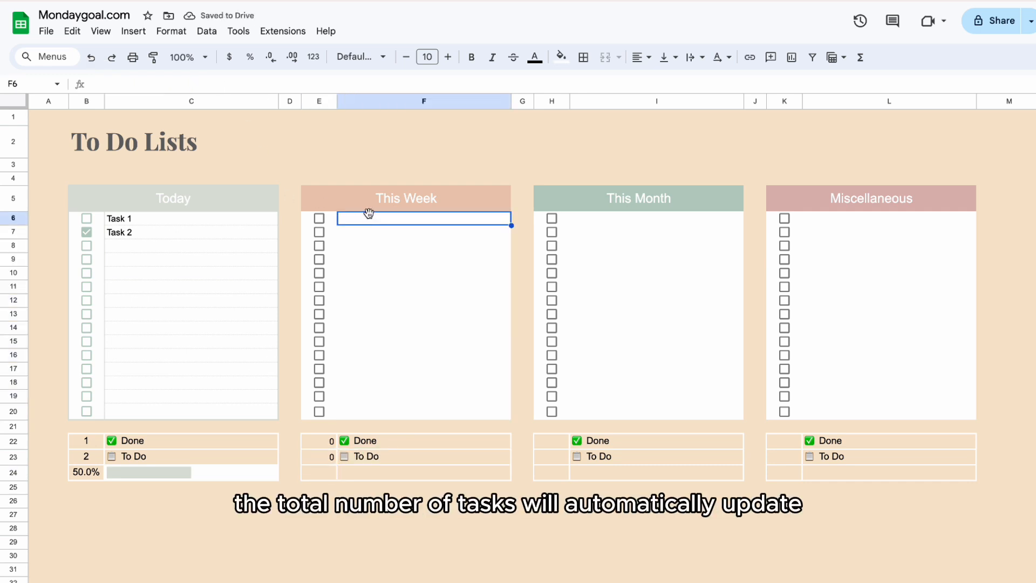
pyautogui.write('Task 1')
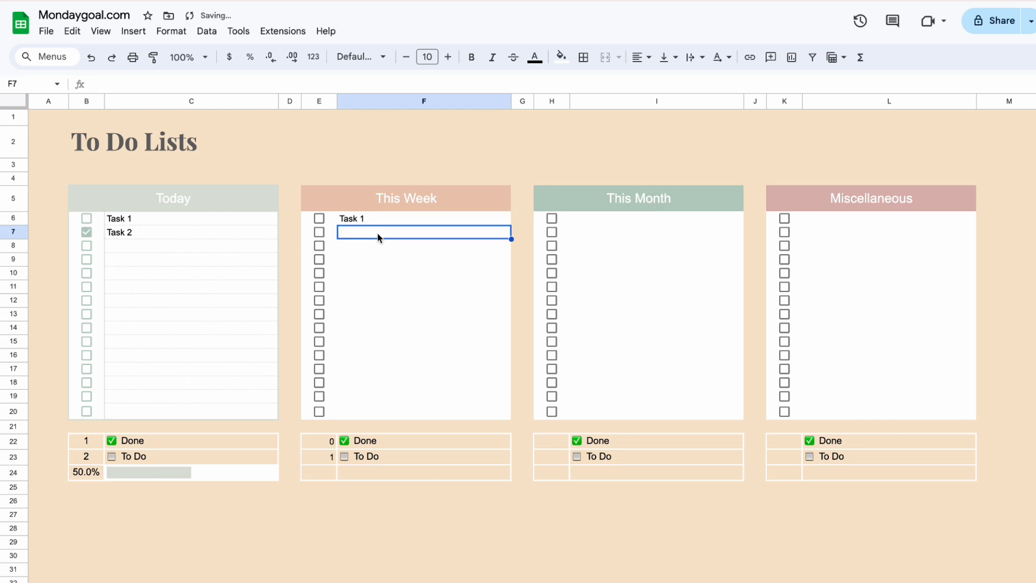
pyautogui.write('Task 1')
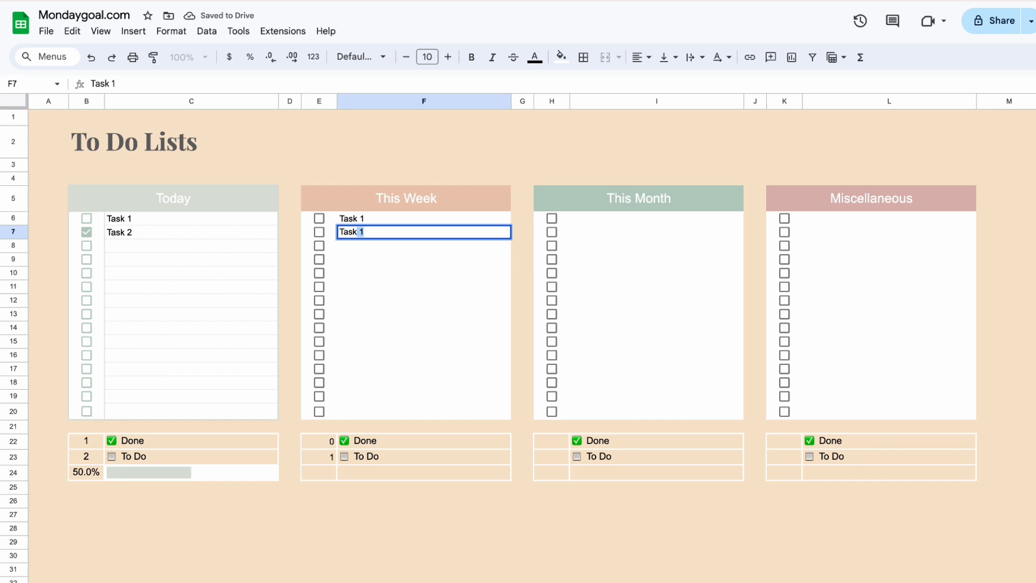
pyautogui.write('Task 2')
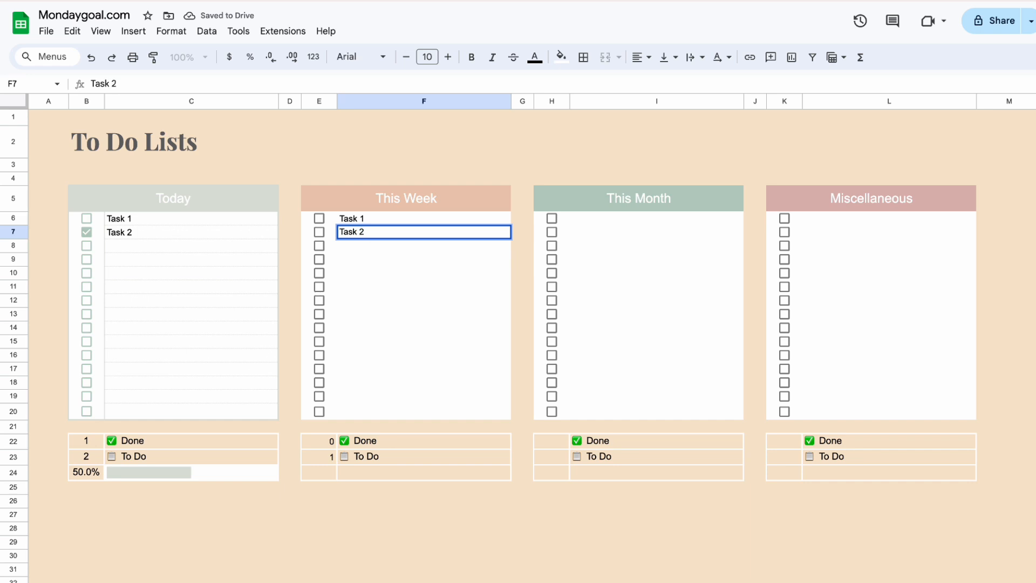
pyautogui.click(405, 198)
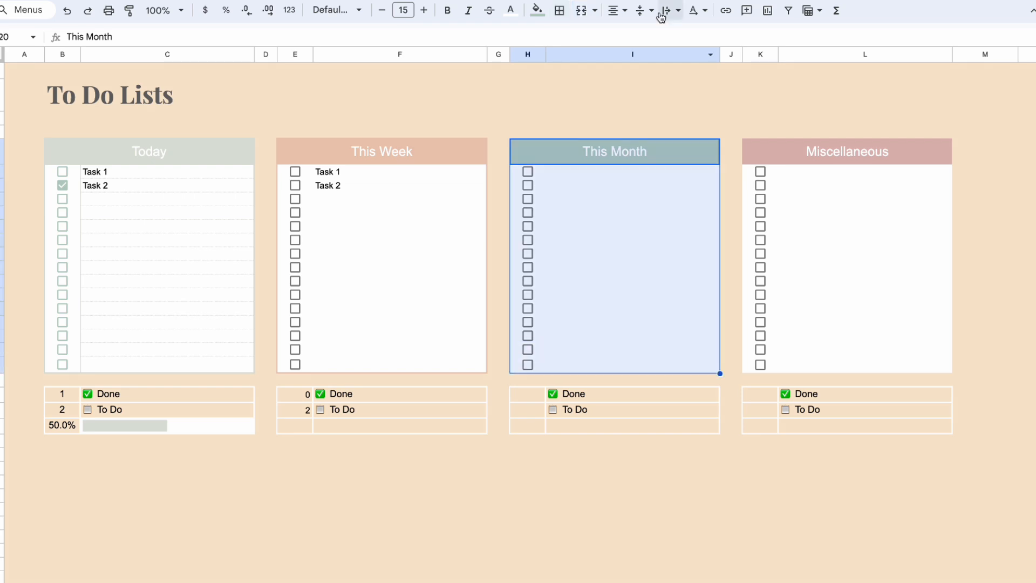
# Step: Tint each list's outline to its header colour and add thin horizontal lines between task rows
pyautogui.click(984, 150)
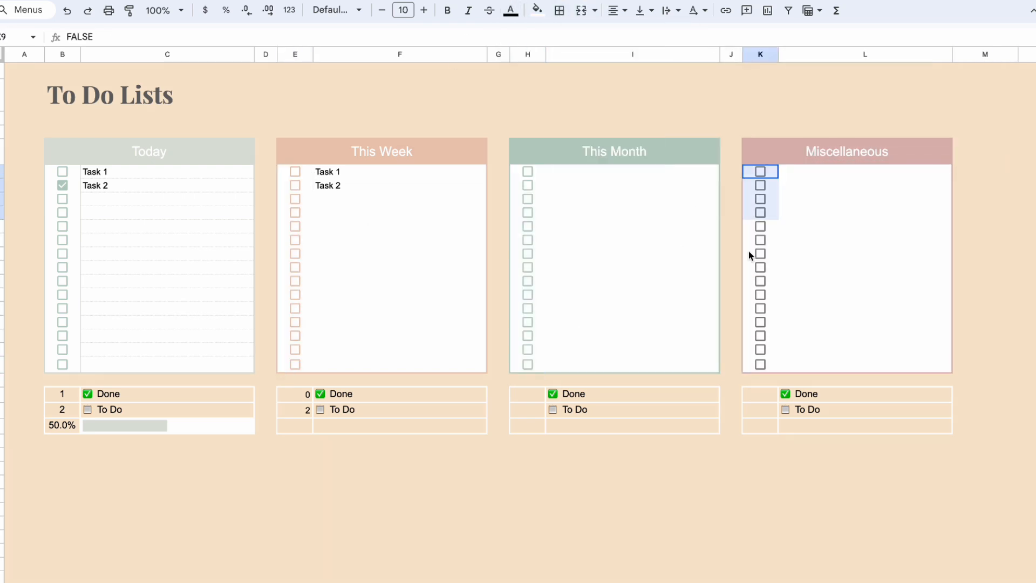
pyautogui.click(684, 58)
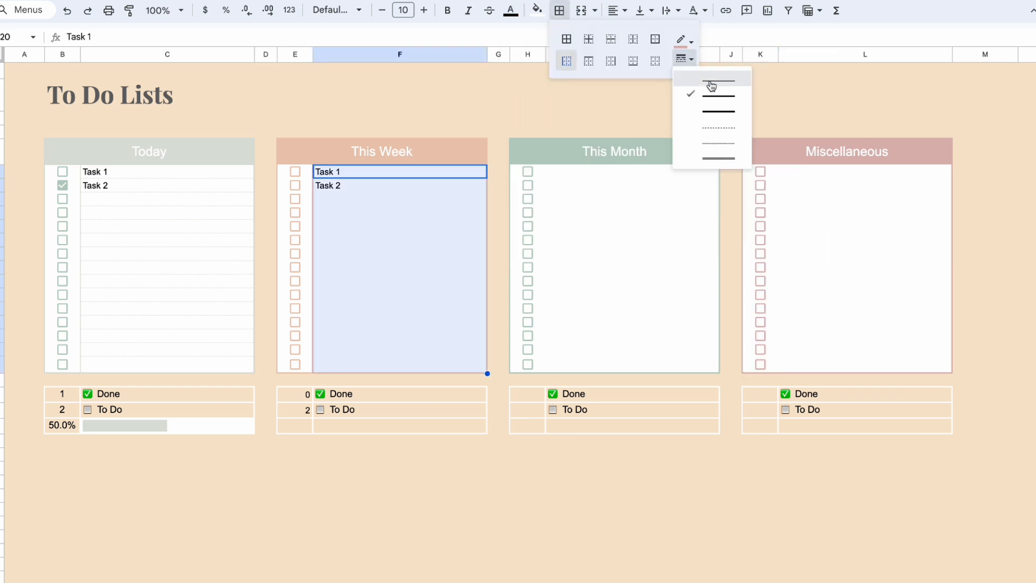
pyautogui.click(717, 84)
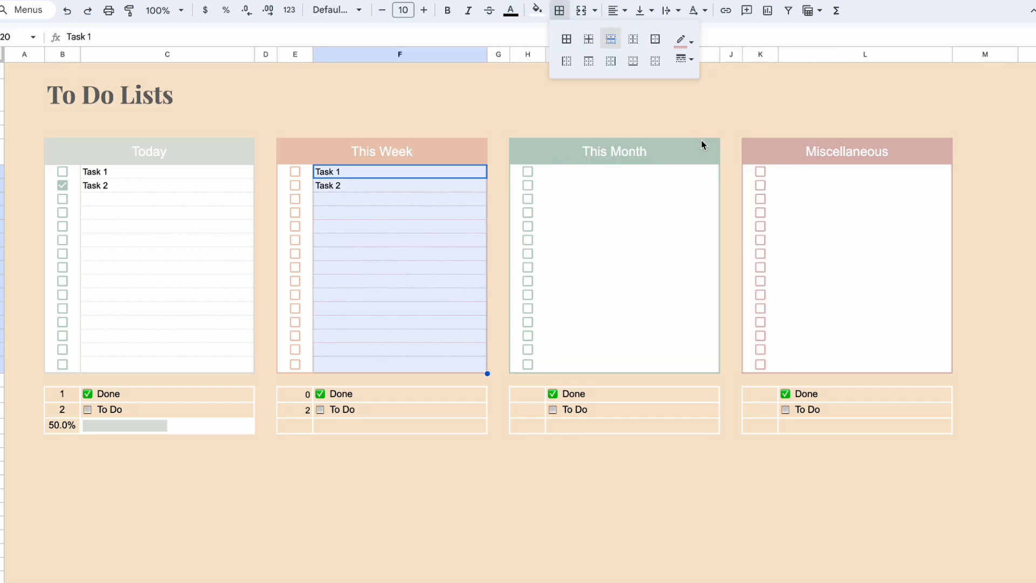
pyautogui.click(692, 39)
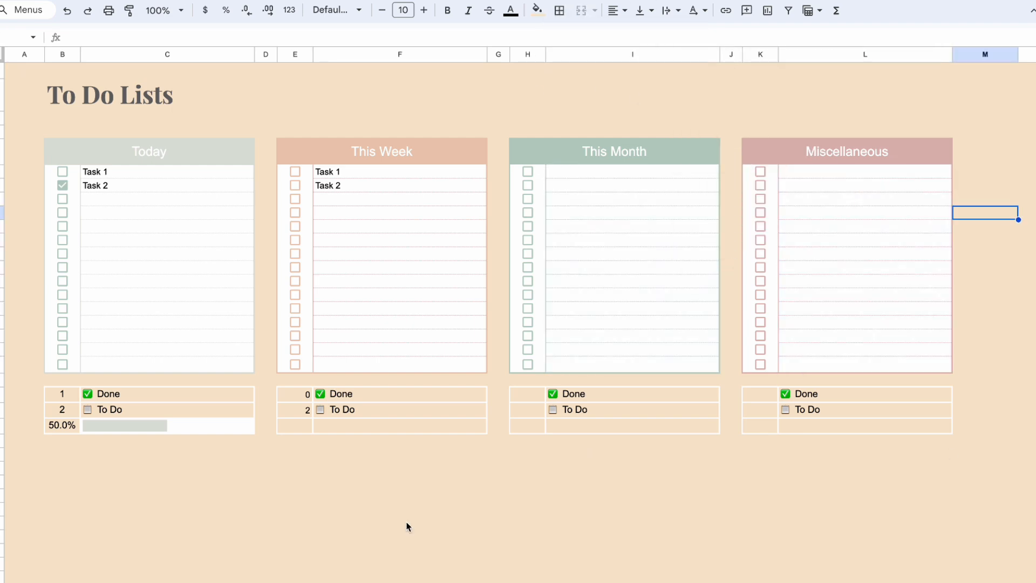
pyautogui.click(294, 394)
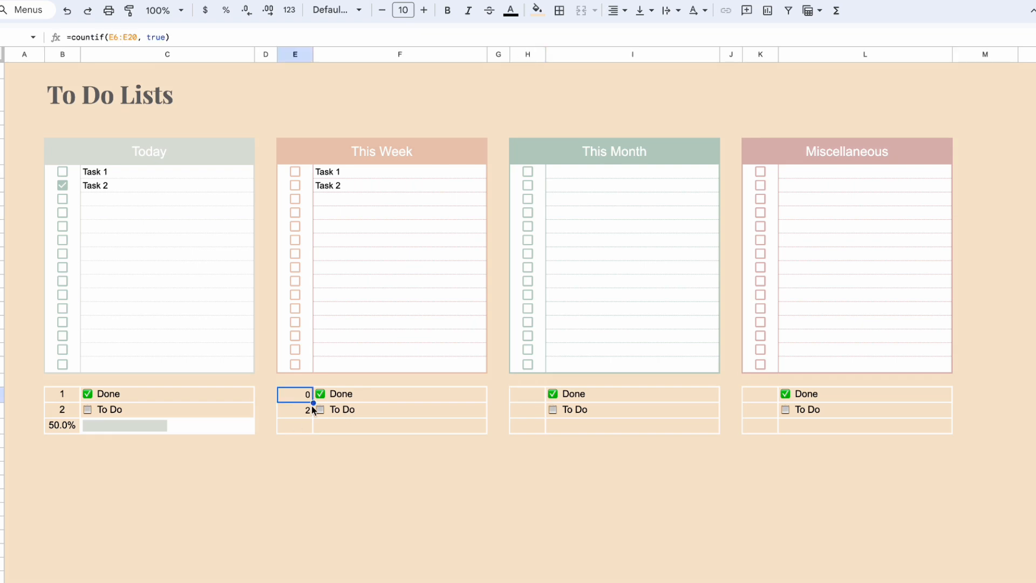
pyautogui.click(294, 425)
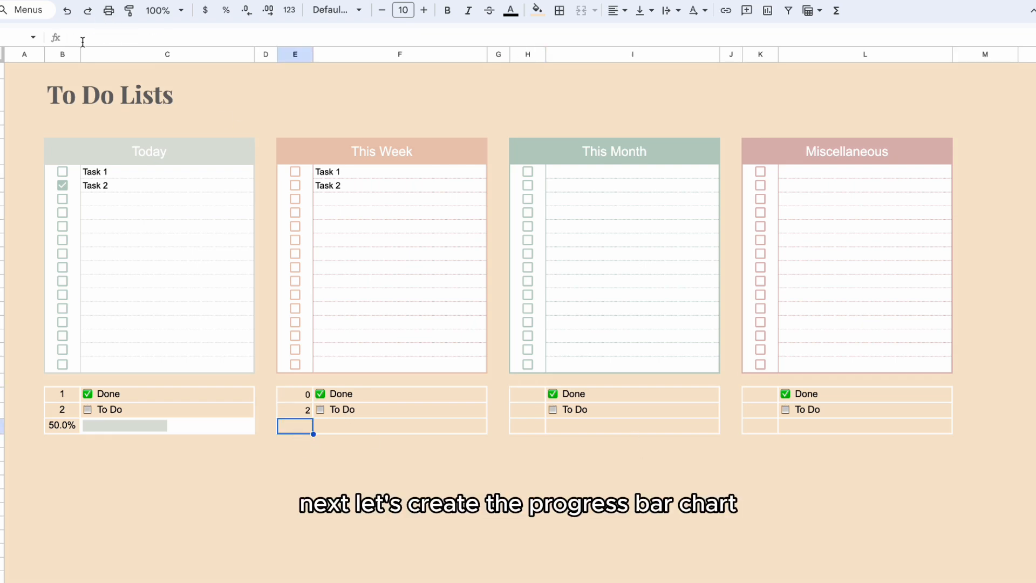
pyautogui.moveTo(84, 446)
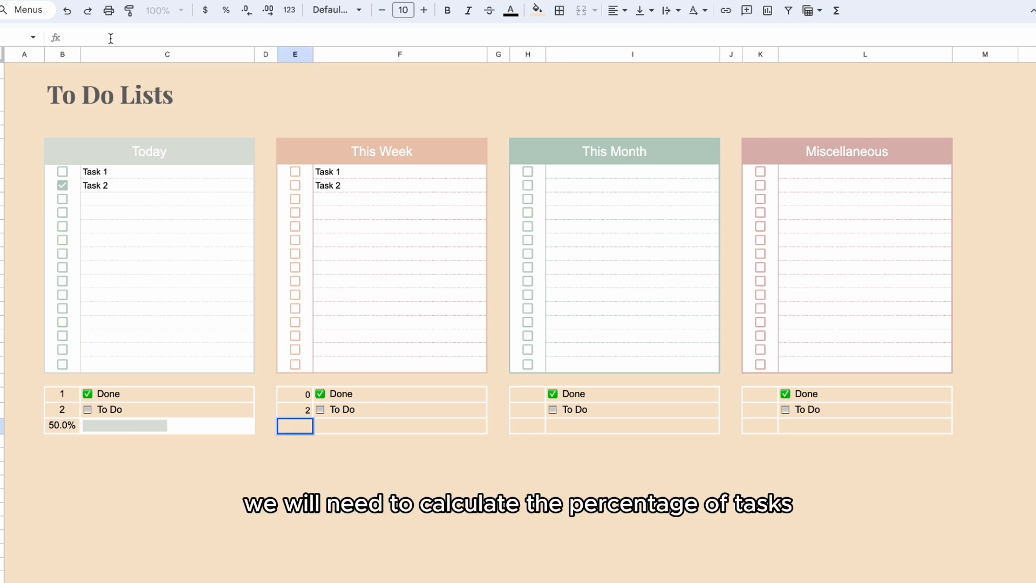
# Step: Enter =E22/E23 in E24 as a percent and tick Task 1, showing 50.0%
pyautogui.write('=E22')
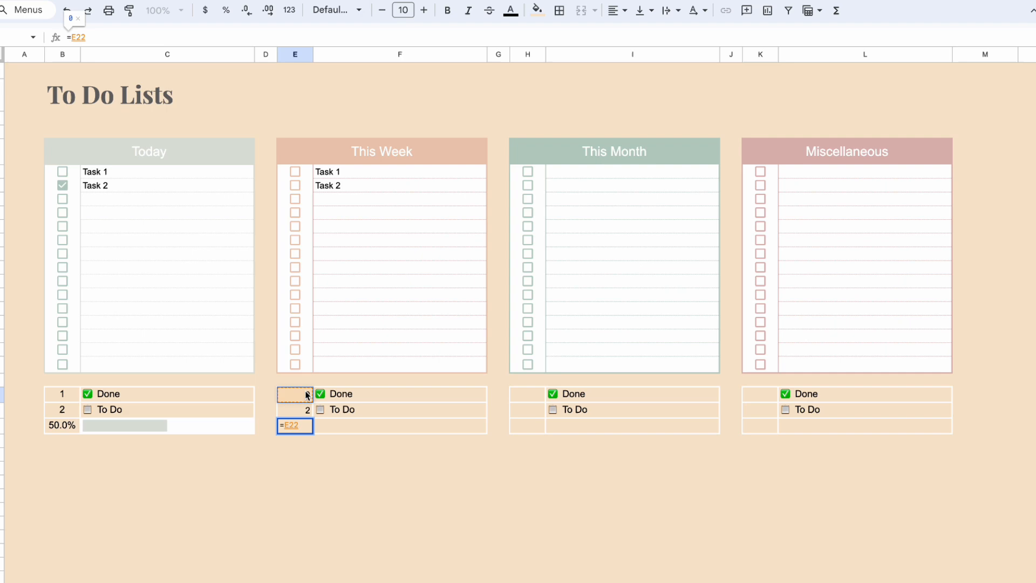
pyautogui.press('Return')
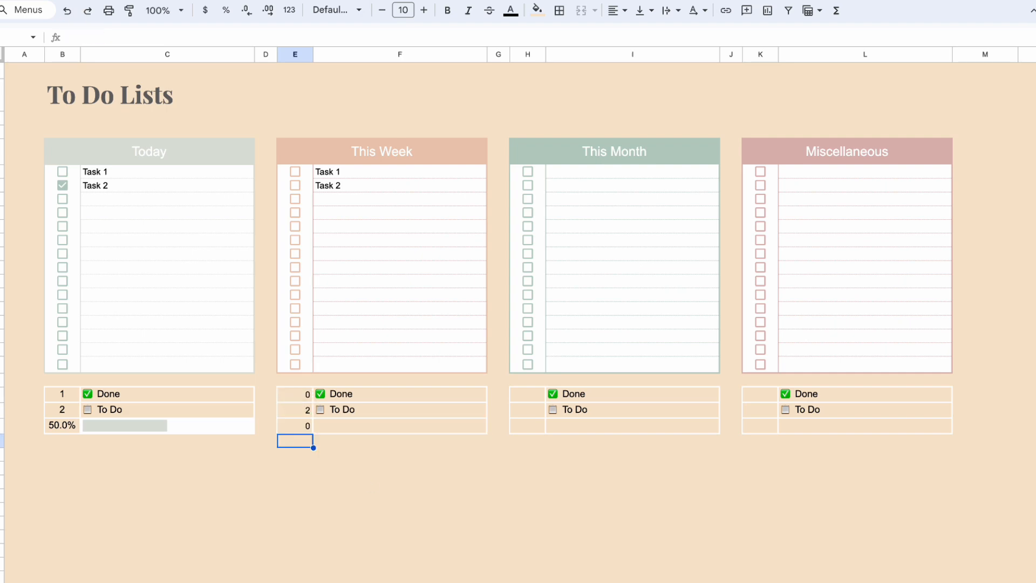
pyautogui.click(292, 171)
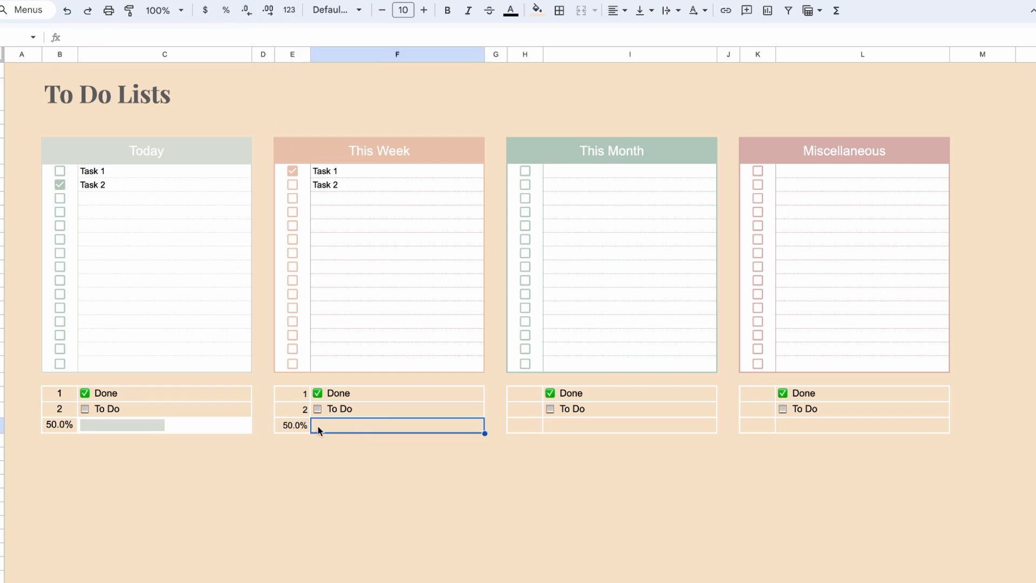
pyautogui.write('=sp')
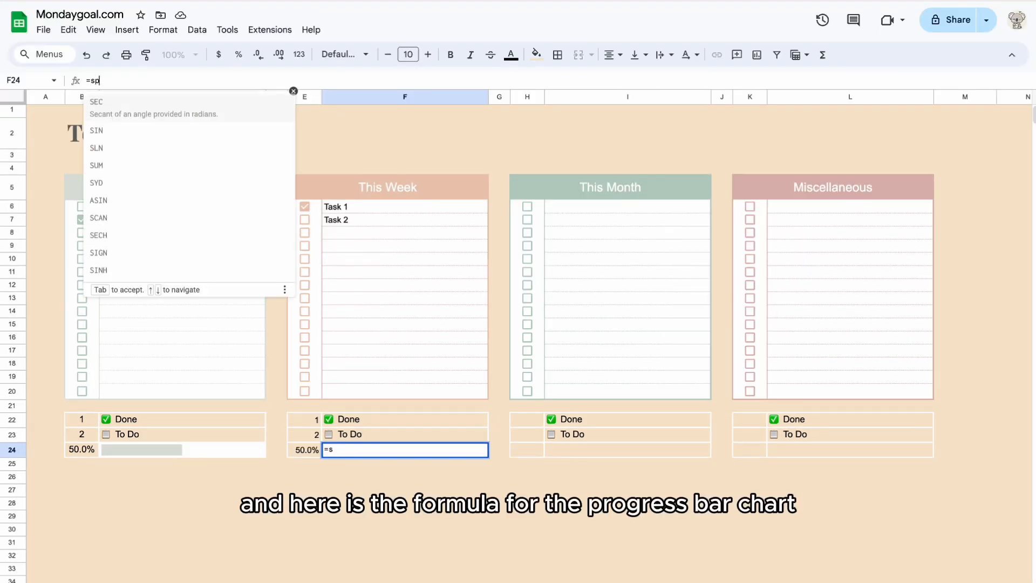
# Step: Start the F24 SPARKLINE on E24 with chart type bar and max 100%
pyautogui.write('PARKLINE(')
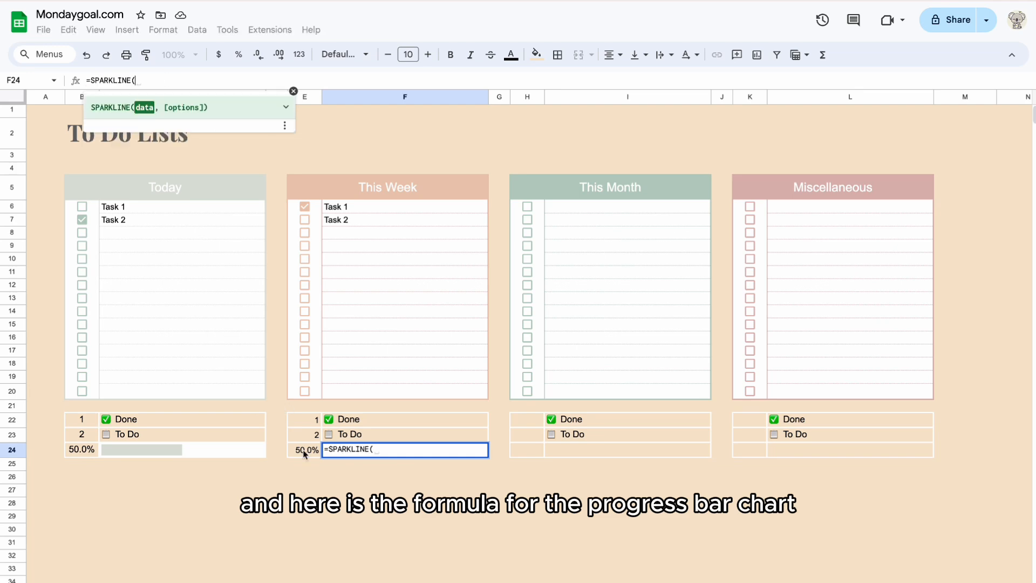
pyautogui.click(304, 449)
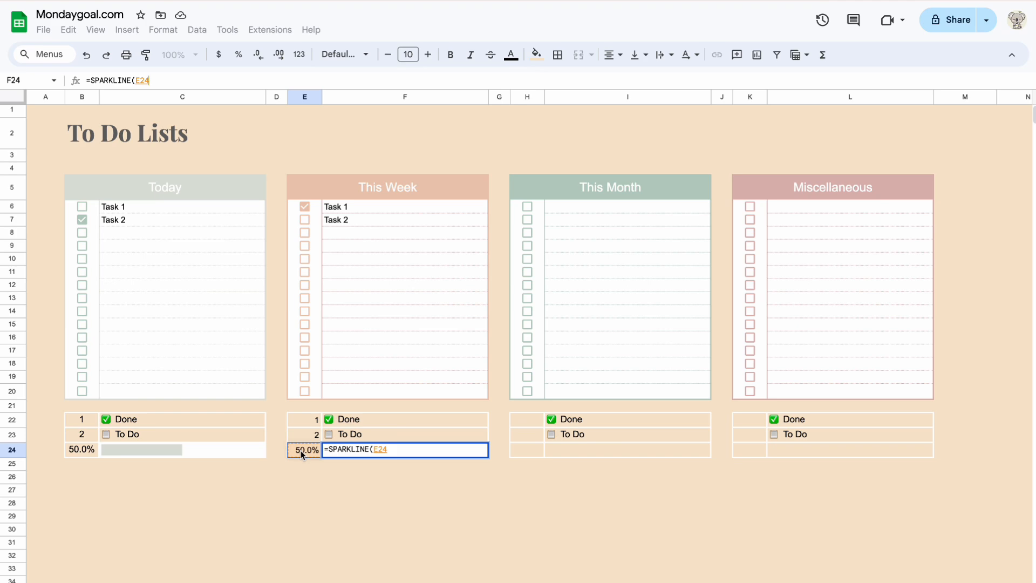
pyautogui.write(',')
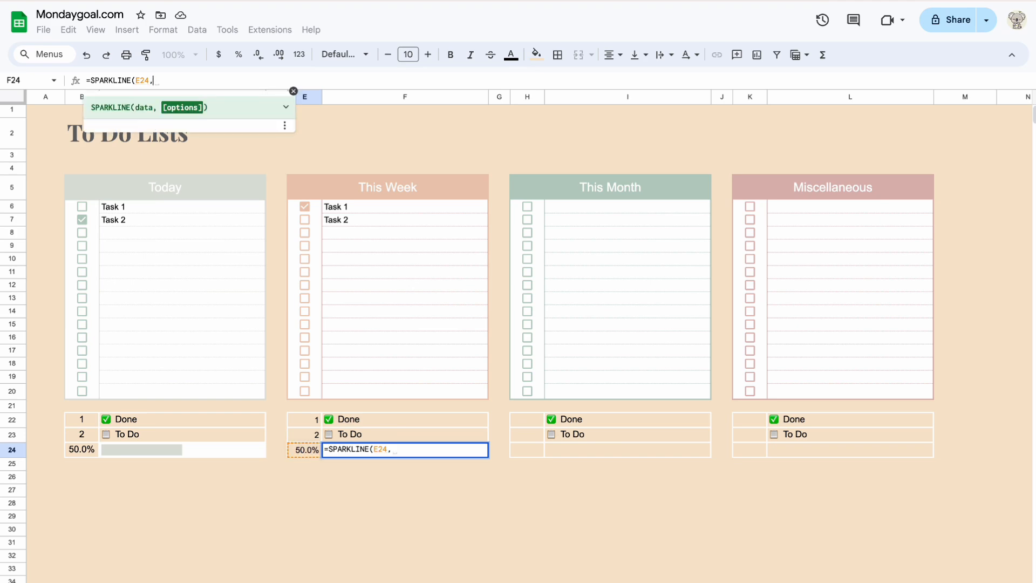
pyautogui.write('{"charttyp')
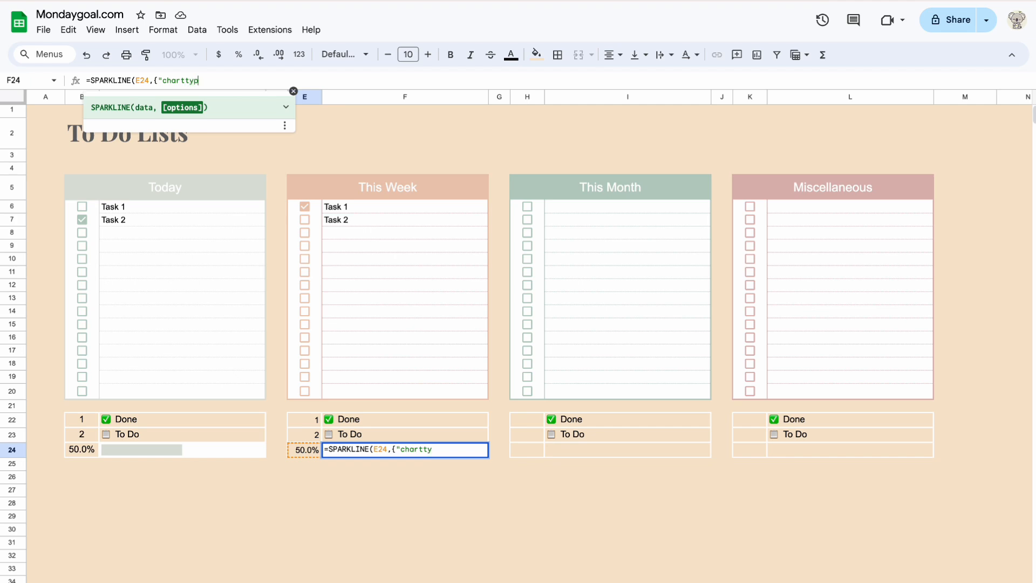
pyautogui.write('e"')
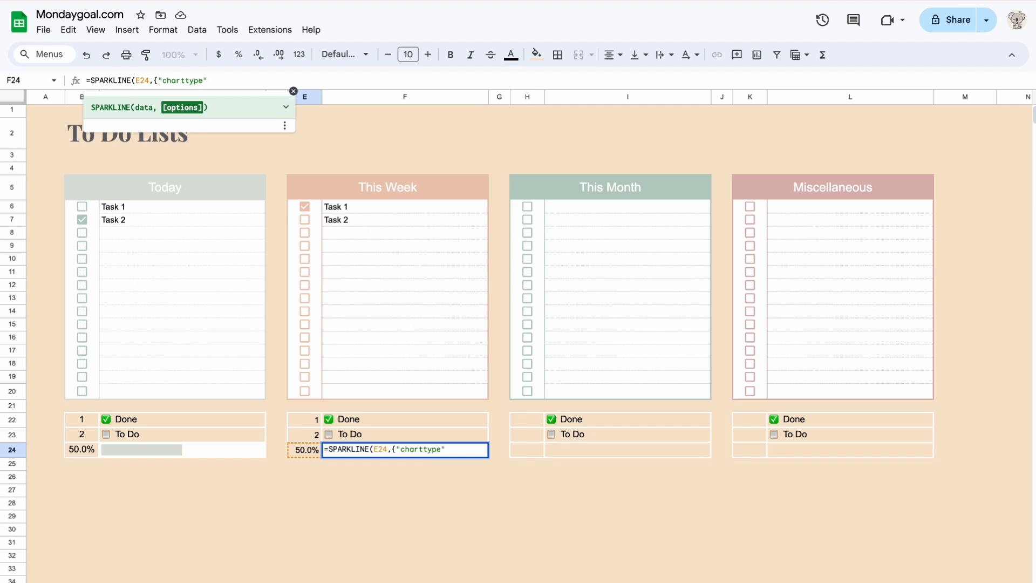
pyautogui.write(',"bar')
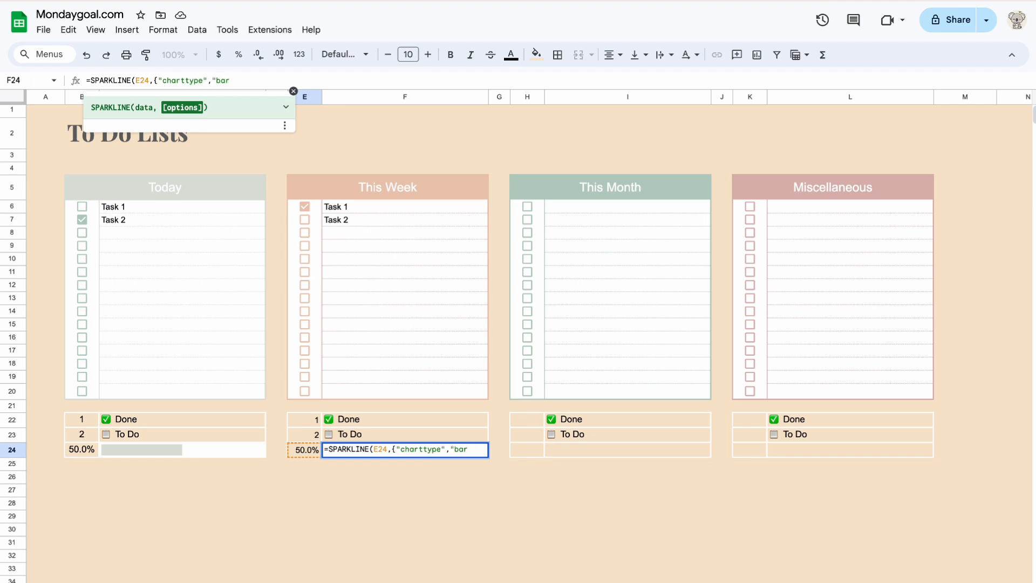
pyautogui.write(';"max"')
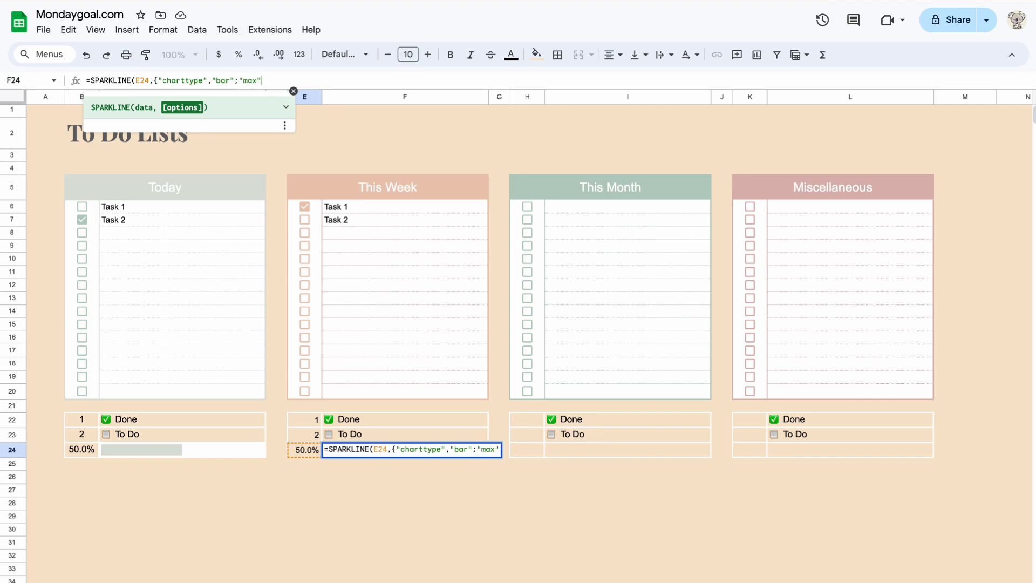
pyautogui.write(',100')
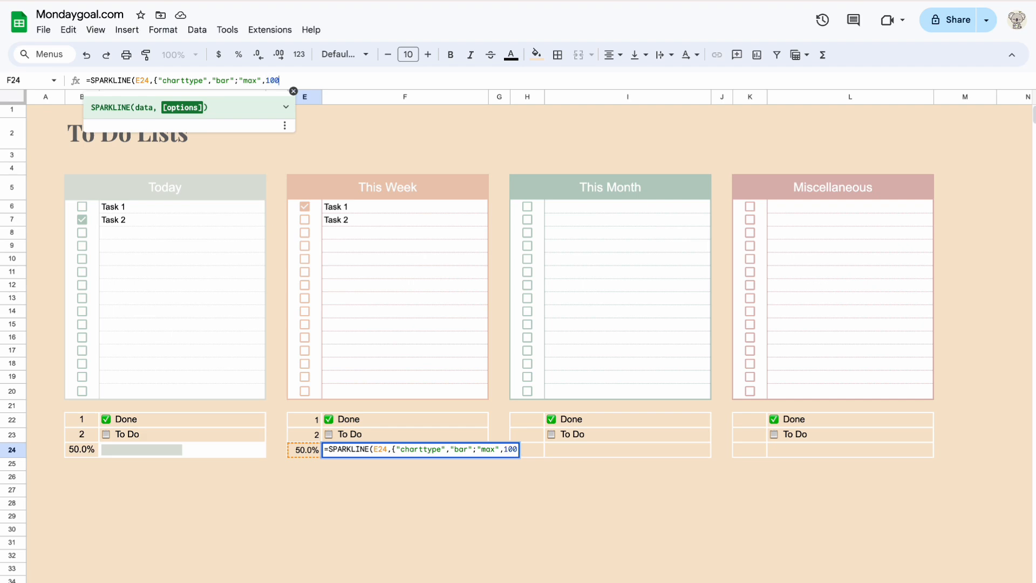
pyautogui.write('%;')
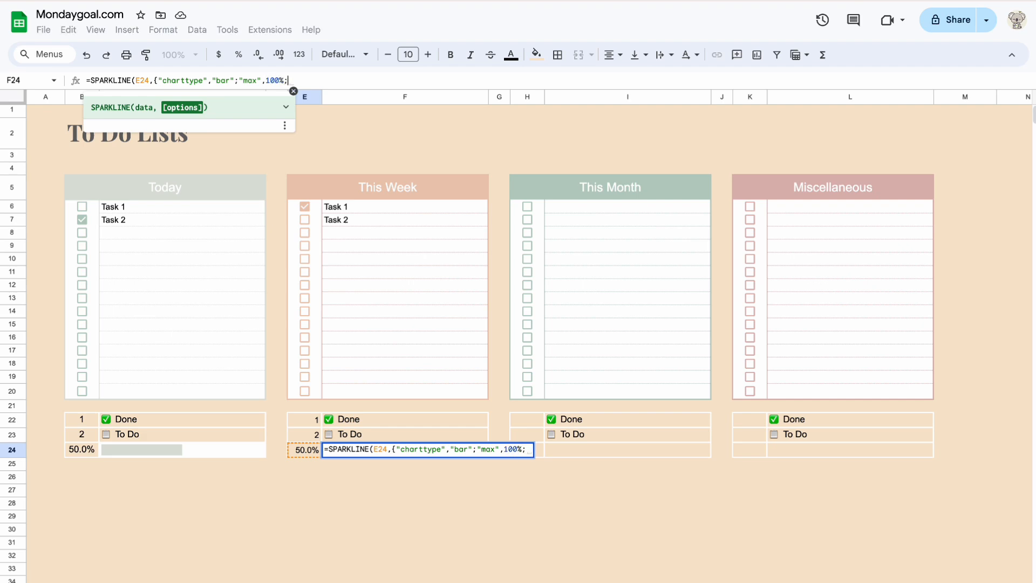
# Step: Finish the sparkline with color1 EBC8B4 from the palette and empty set to zero
pyautogui.write('"color')
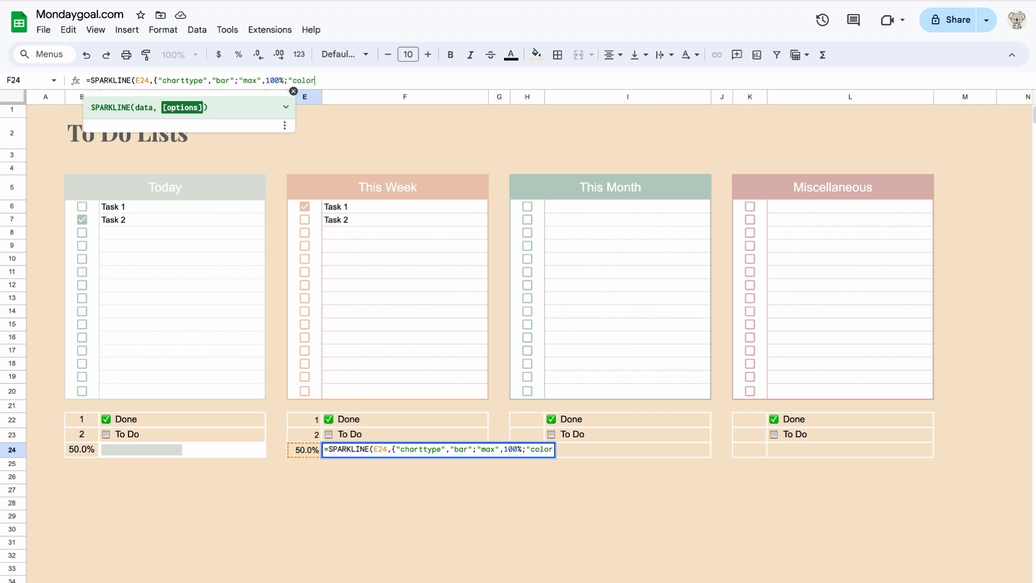
pyautogui.write('1')
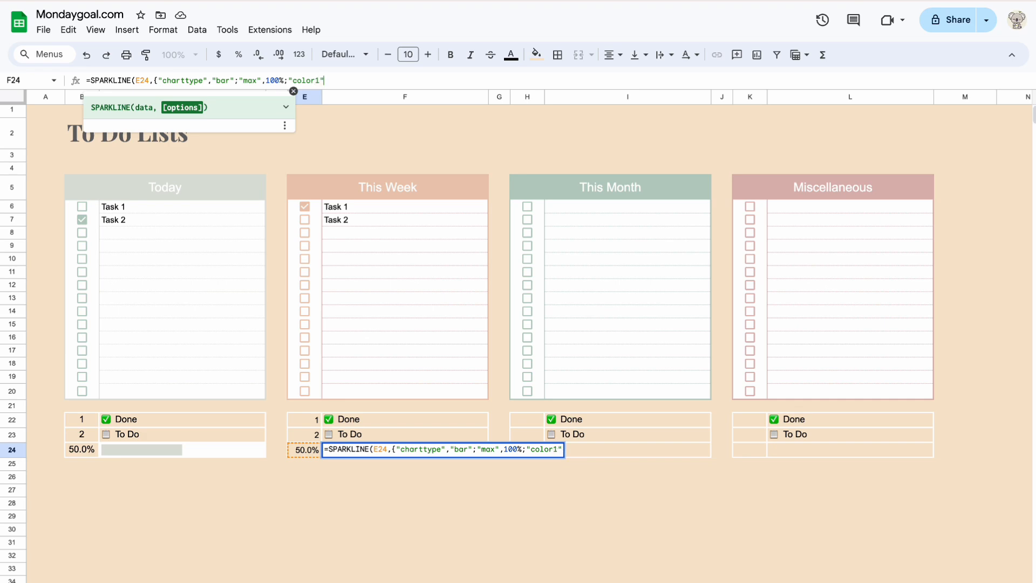
pyautogui.write(',"')
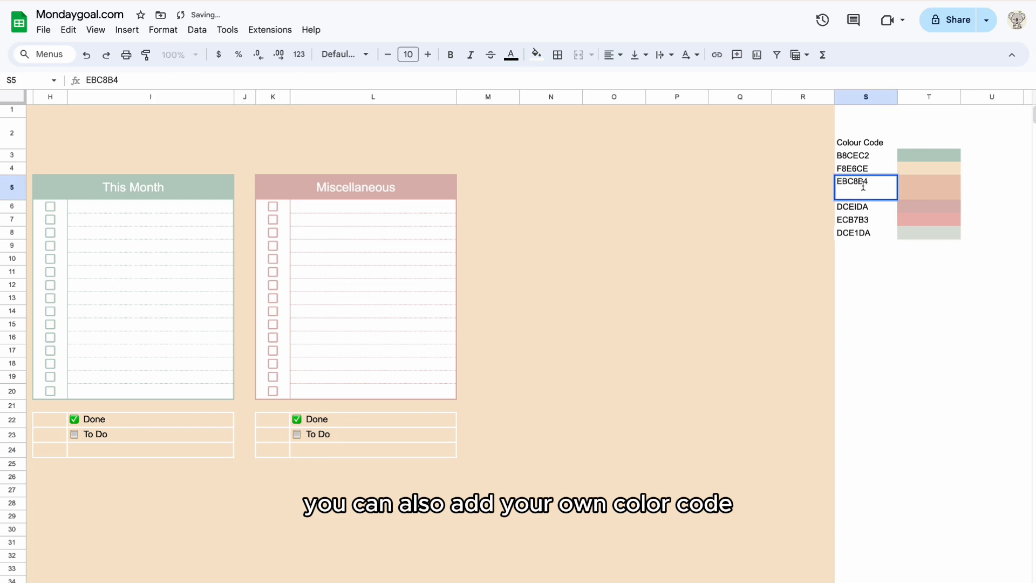
pyautogui.click(50, 450)
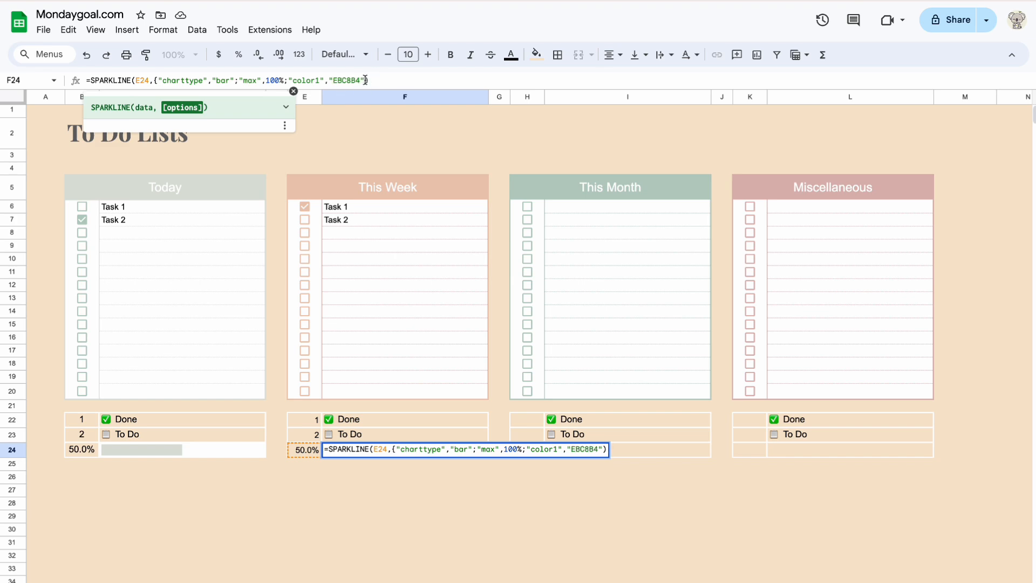
pyautogui.write(';"empty')
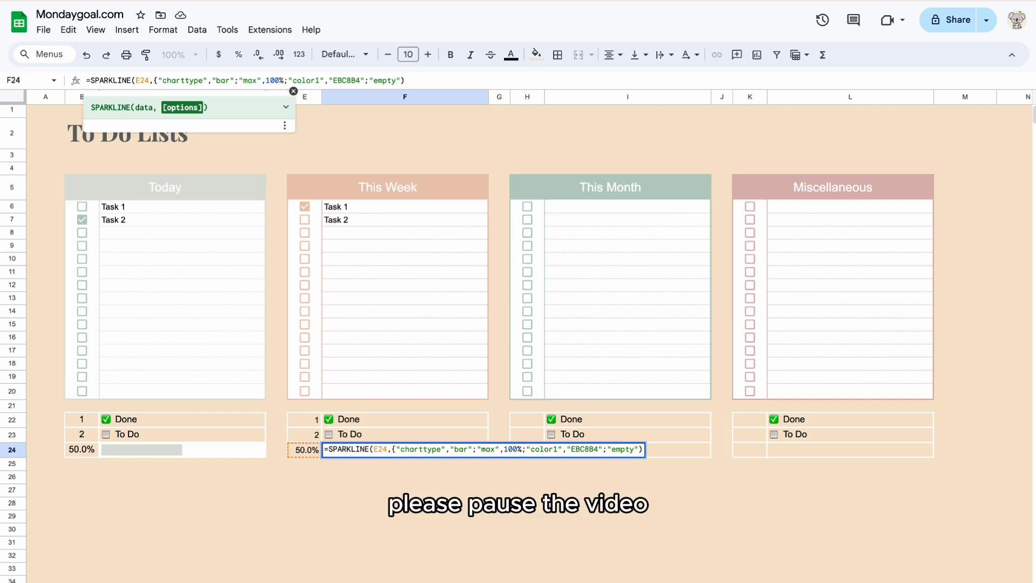
pyautogui.write(',"zero"')
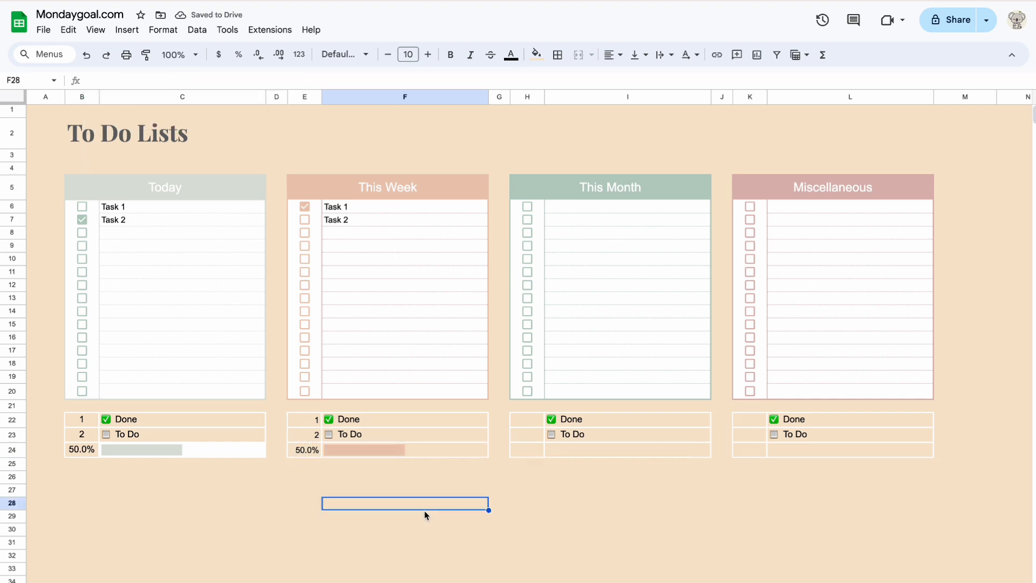
# Step: Add This Month's done/to-do counts, 50% completion in H24, and a green I24 sparkline
pyautogui.click(526, 450)
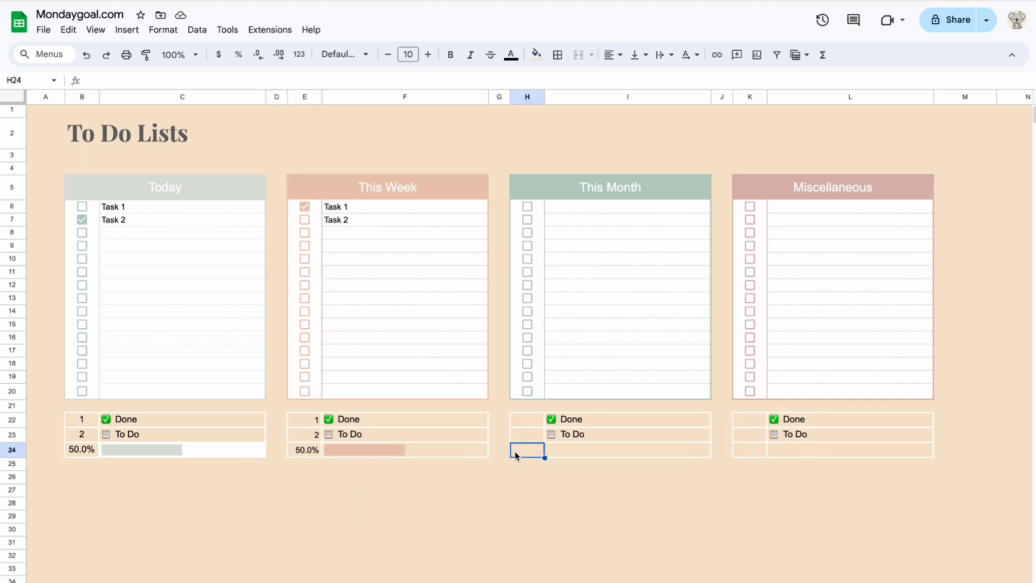
pyautogui.click(305, 418)
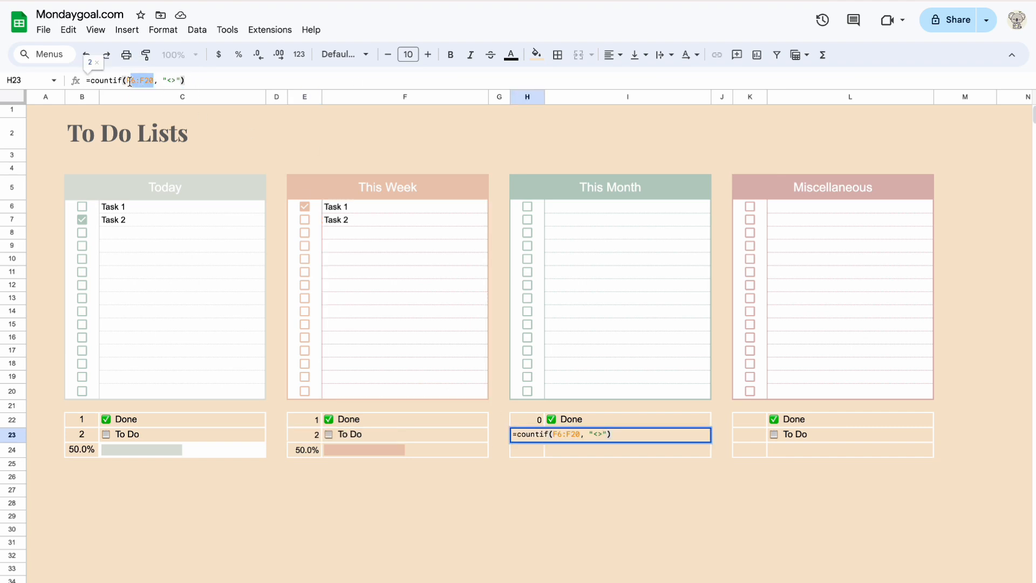
pyautogui.press('Return')
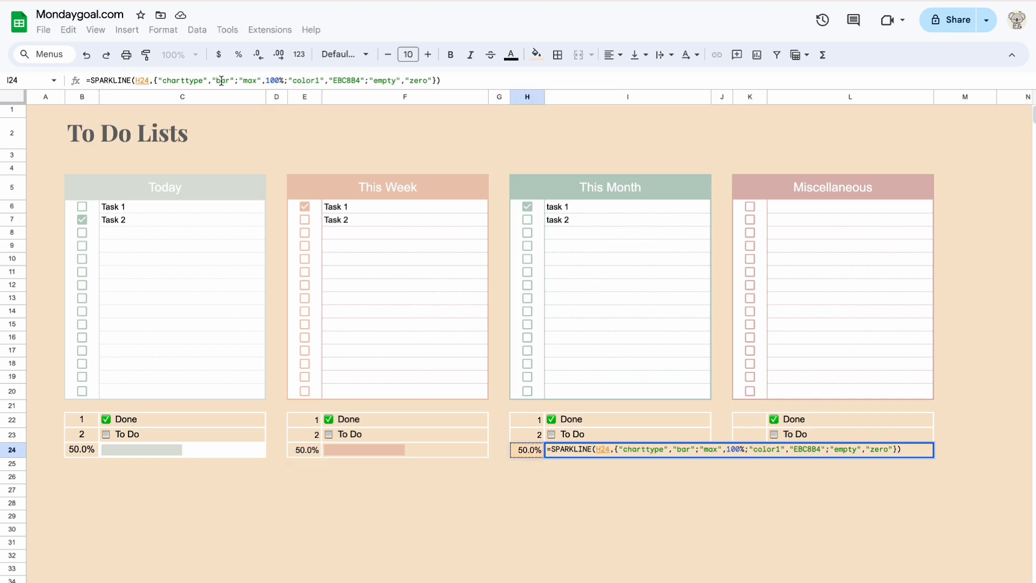
pyautogui.moveTo(862, 262)
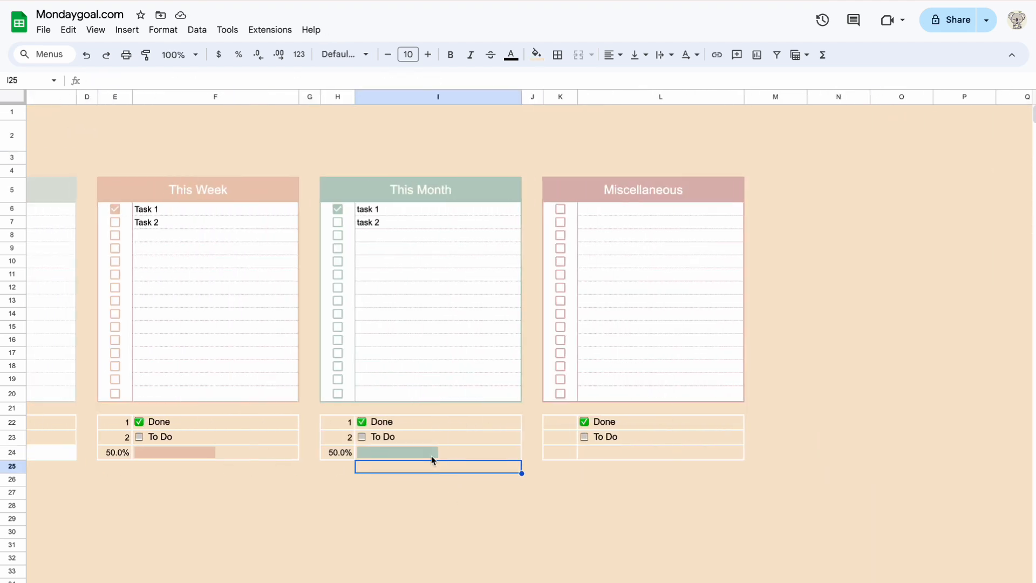
pyautogui.click(532, 54)
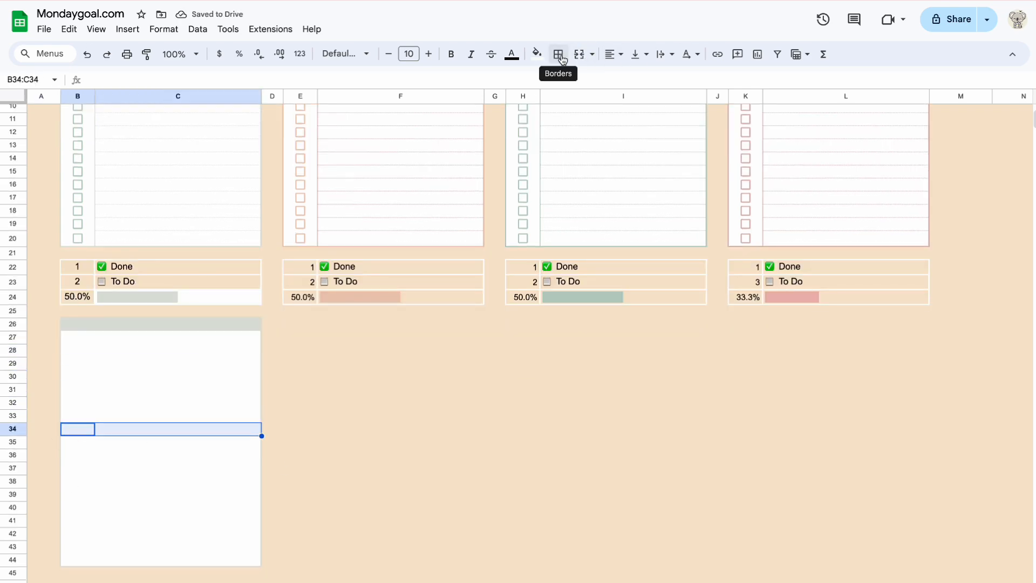
# Step: Give the Notes box inner lines, then place copies beneath the other lists, including This Month
pyautogui.click(77, 494)
pyautogui.write('Notes')
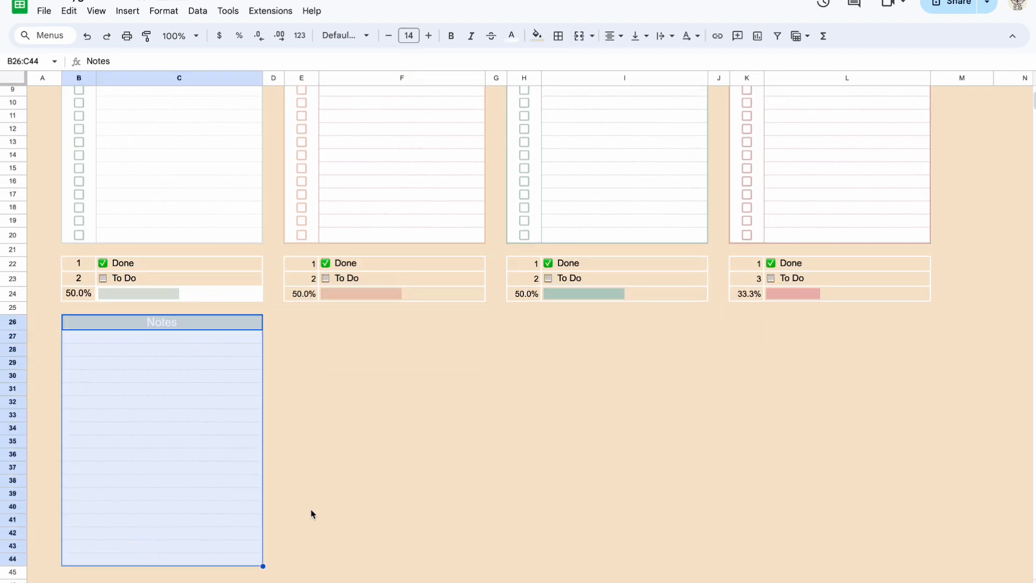
pyautogui.click(523, 339)
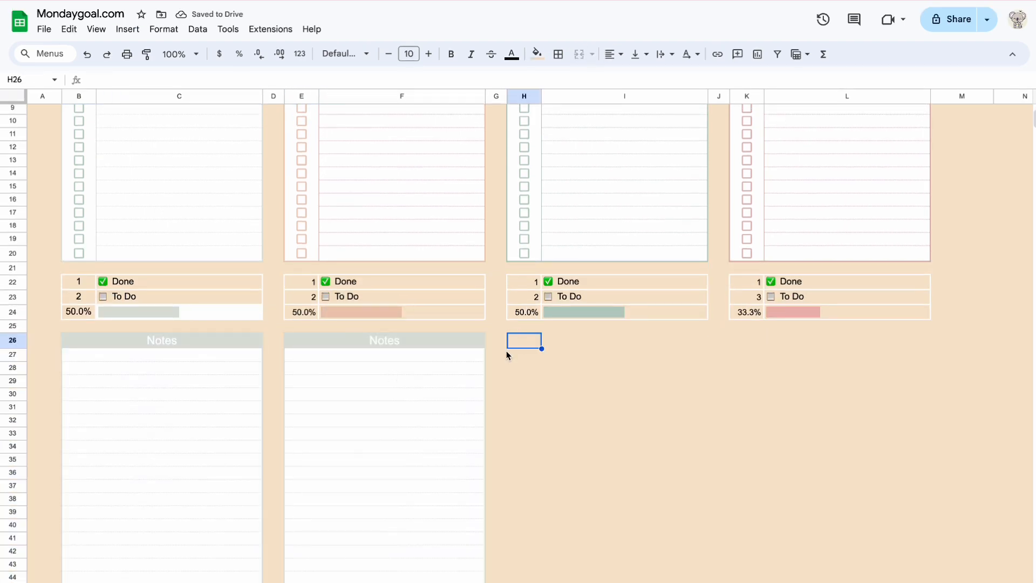
pyautogui.click(533, 54)
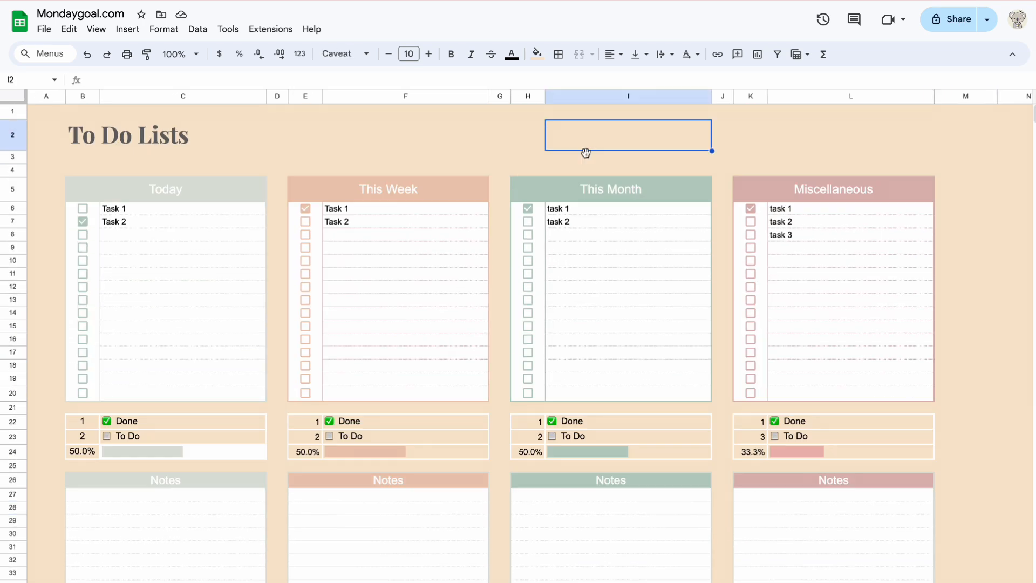
# Step: Format the Total Task and To Do boxes with vertically centred labels and coloured borders
pyautogui.click(850, 134)
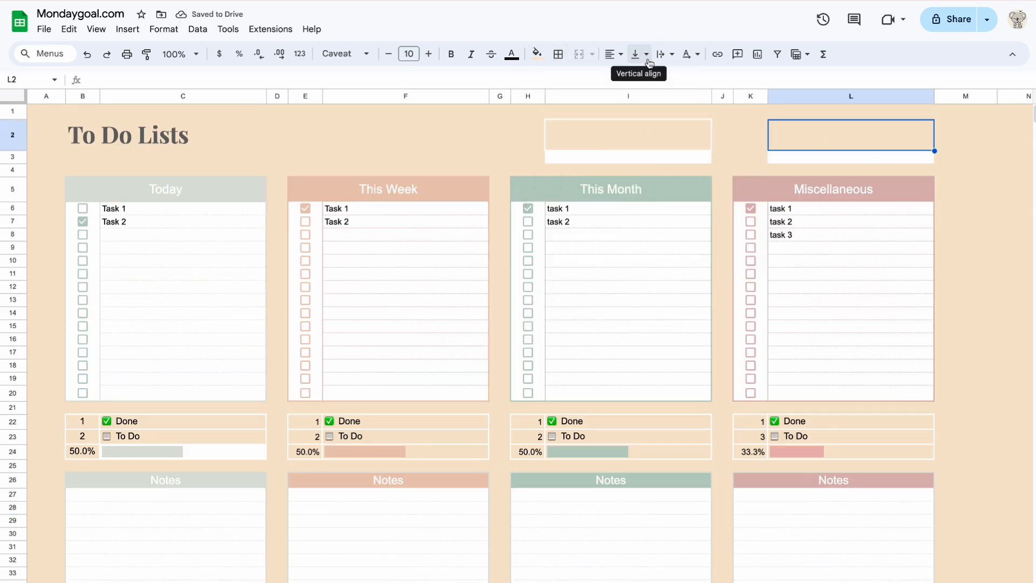
pyautogui.click(511, 53)
pyautogui.write('To Do')
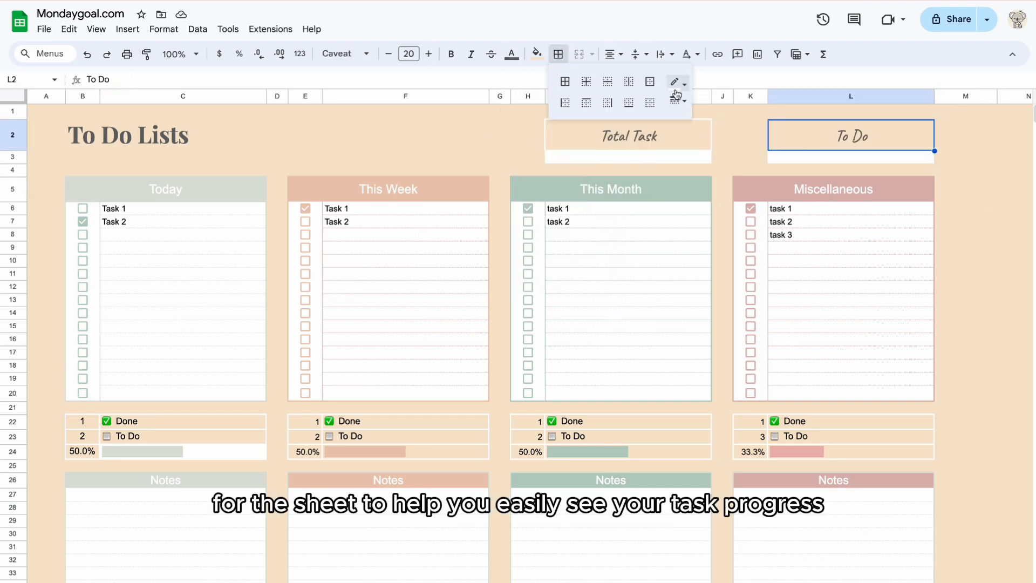
pyautogui.click(965, 188)
pyautogui.write('=sum(')
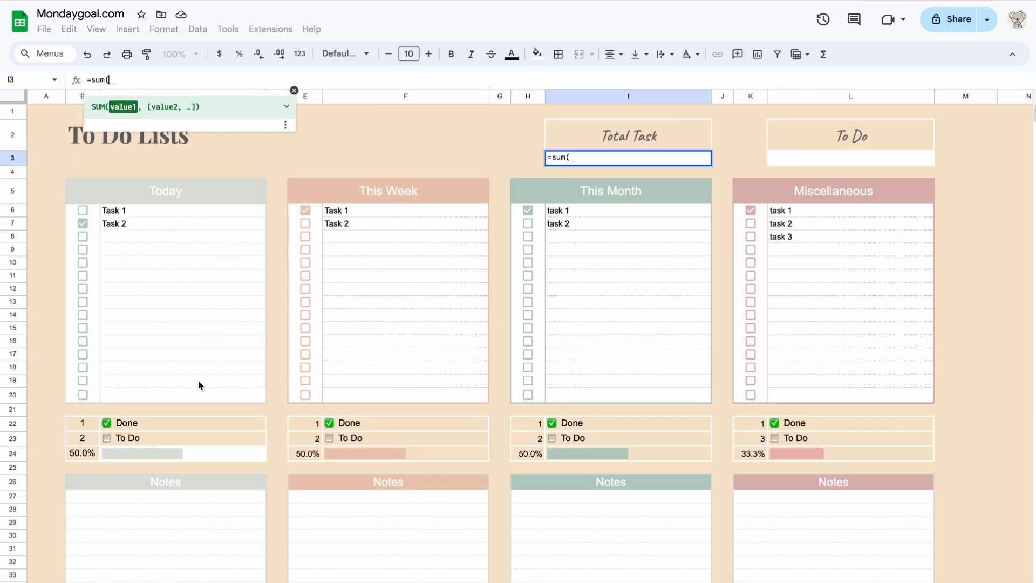
# Step: Enter =sum(B23+E23+H23+K23) in I3, then colour and bold the total value
pyautogui.click(82, 438)
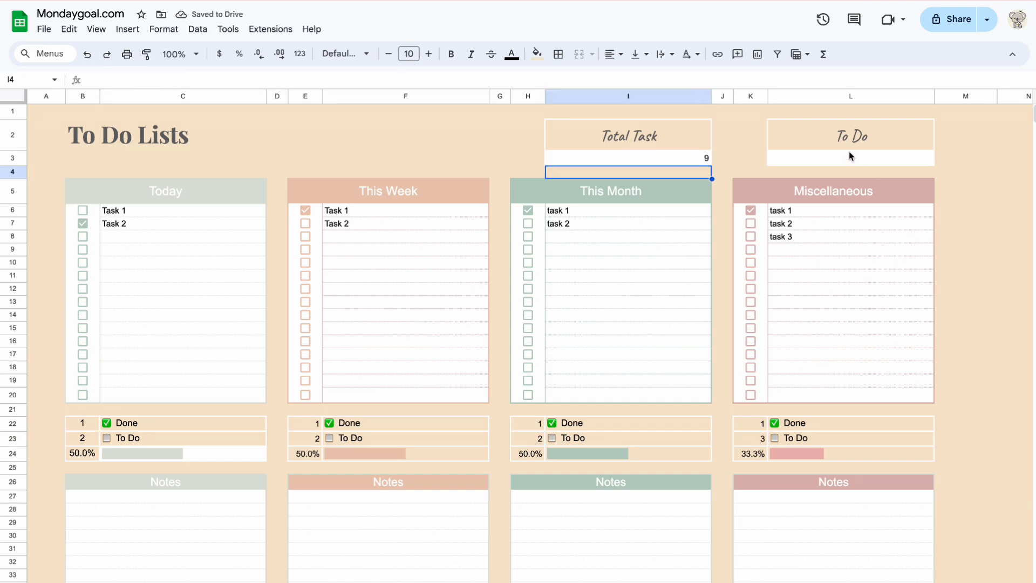
pyautogui.click(628, 157)
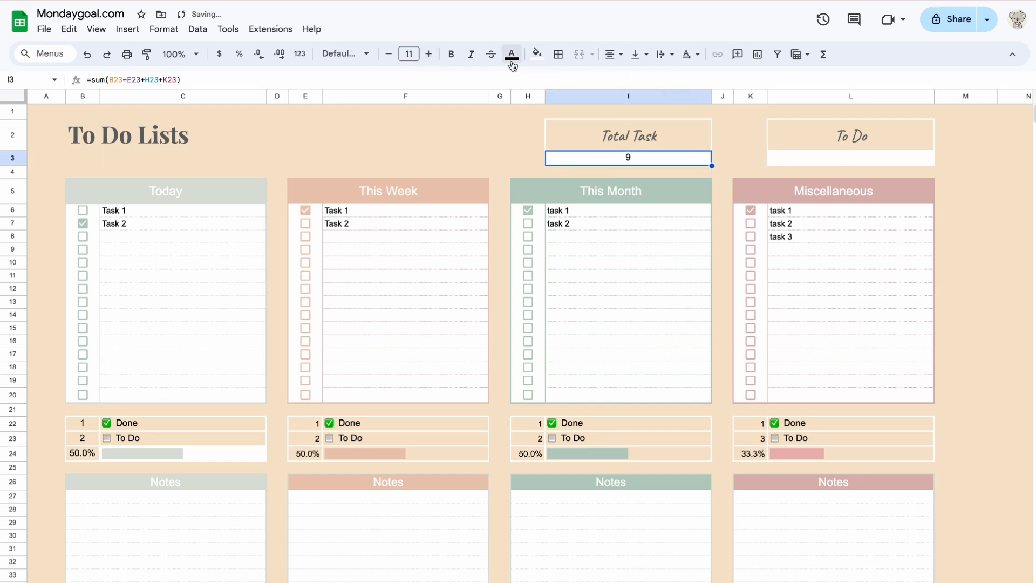
pyautogui.click(428, 53)
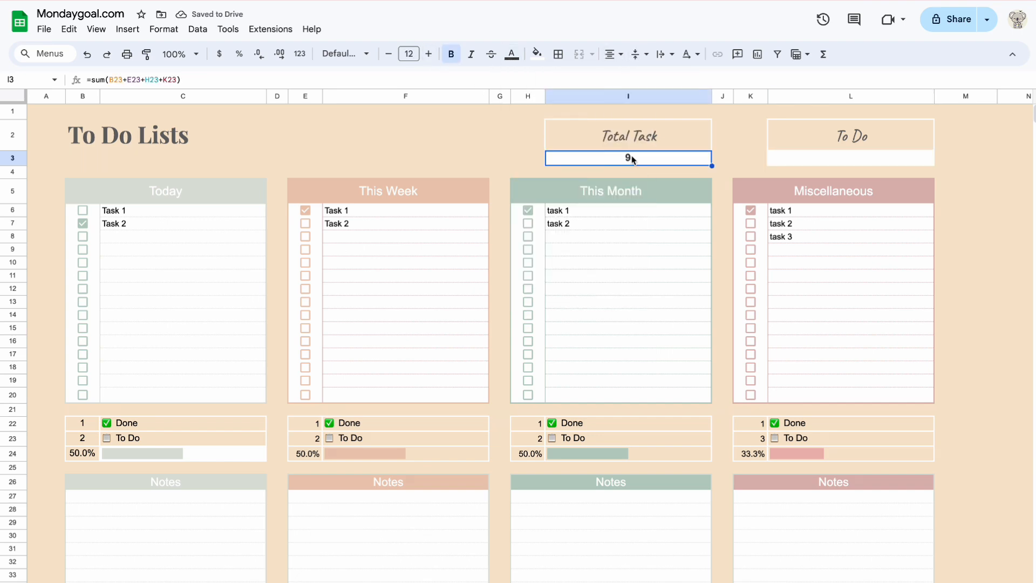
pyautogui.click(428, 54)
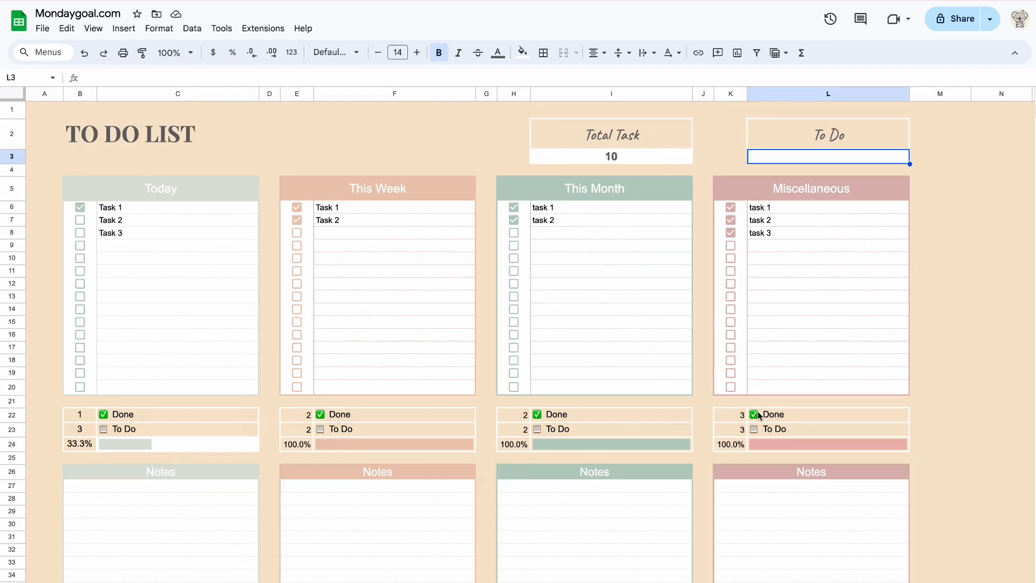
# Step: Enter =sum(I3-(B22+E22+H22+K22)) in L3 to subtract completed tasks
pyautogui.write('=sum(I3-')
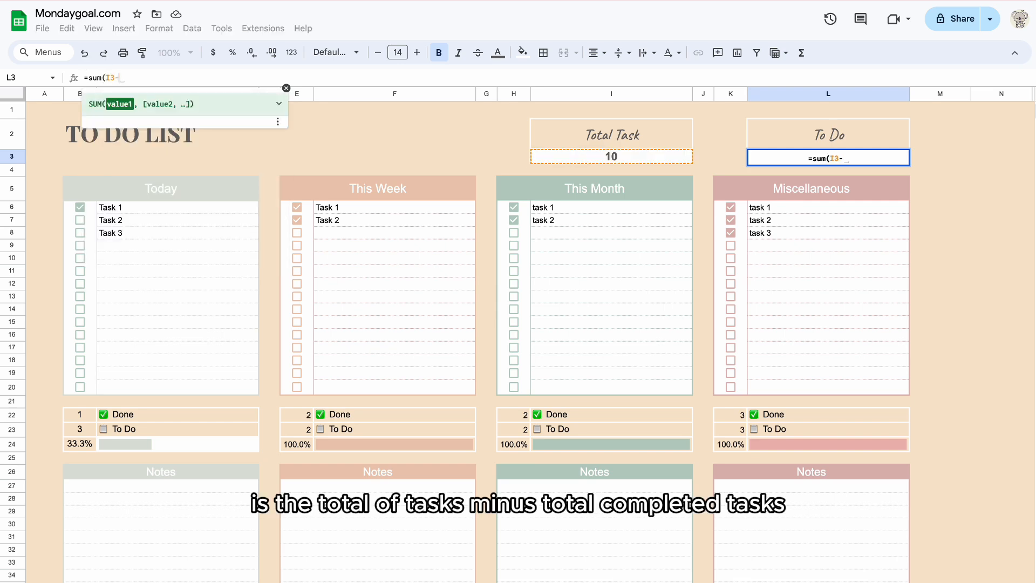
pyautogui.click(79, 415)
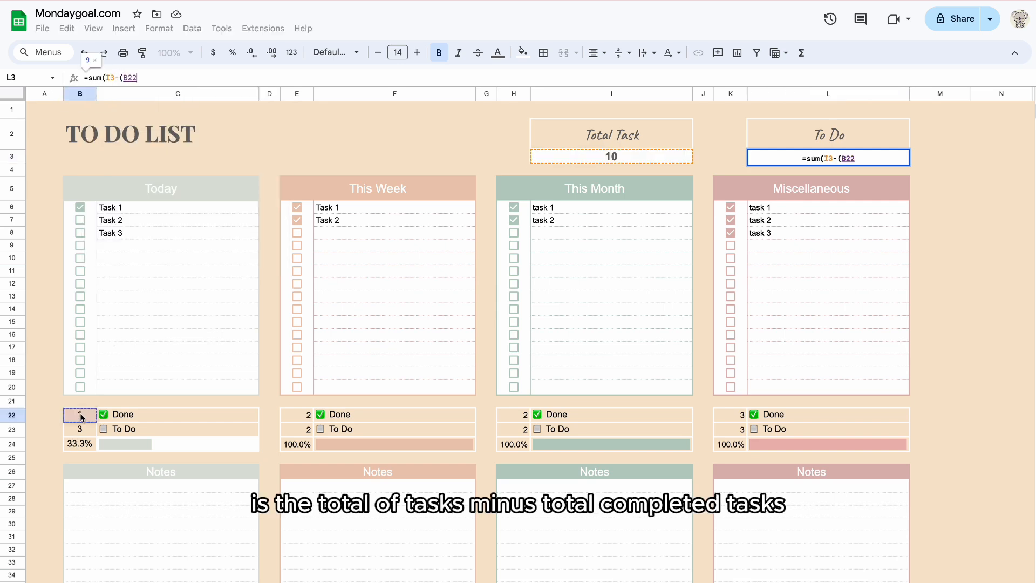
pyautogui.click(296, 414)
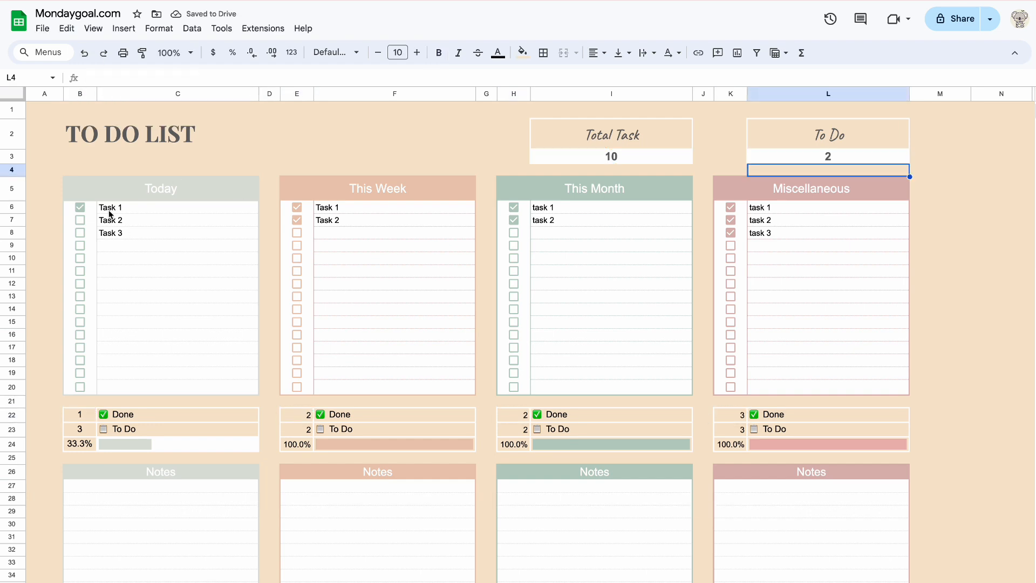
# Step: In the finished copy, untick Miscellaneous tasks 1 and 3
pyautogui.click(79, 233)
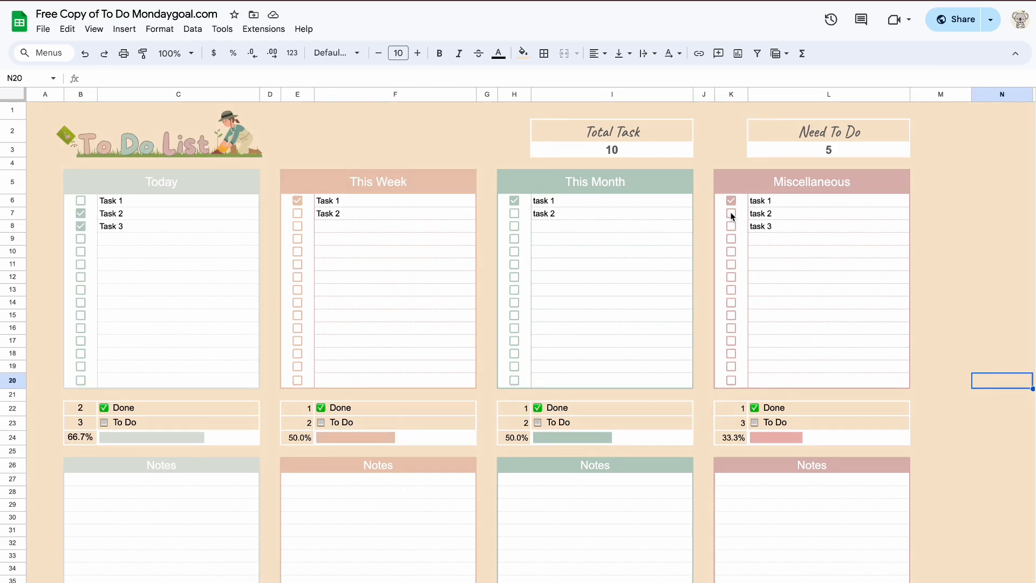
pyautogui.click(730, 200)
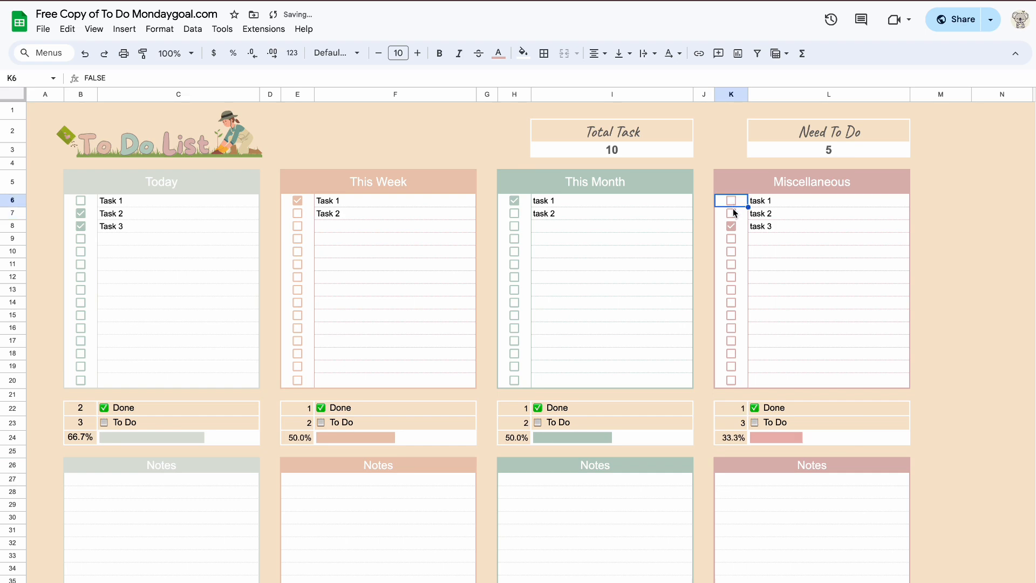
pyautogui.click(730, 226)
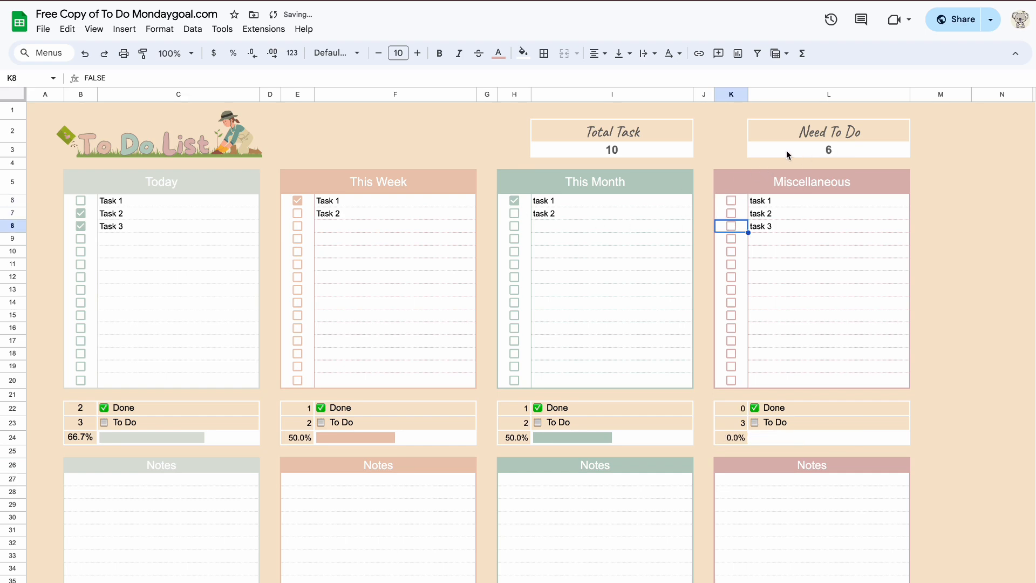